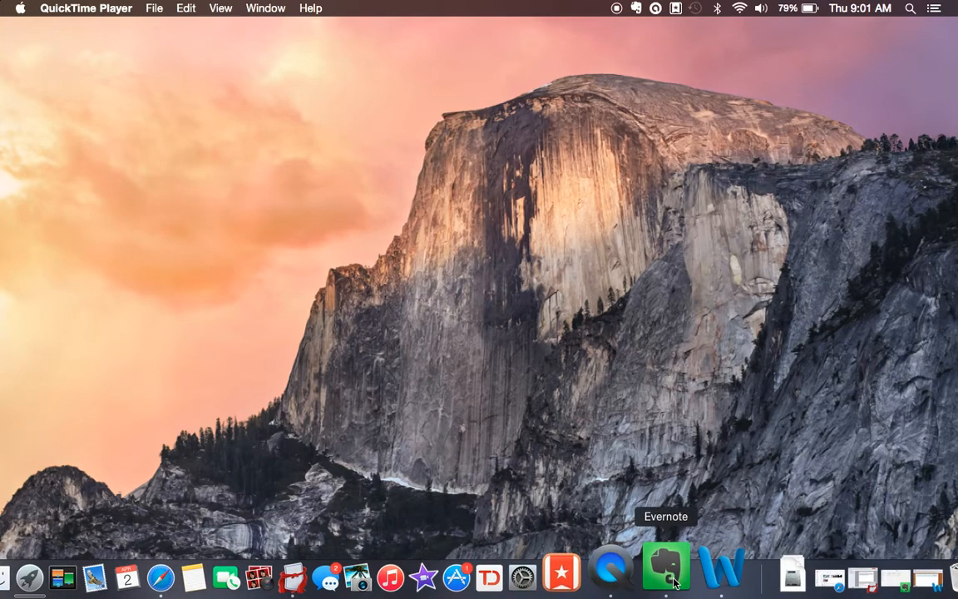
{"action": "mouse_move", "coordinate": [699, 578]}
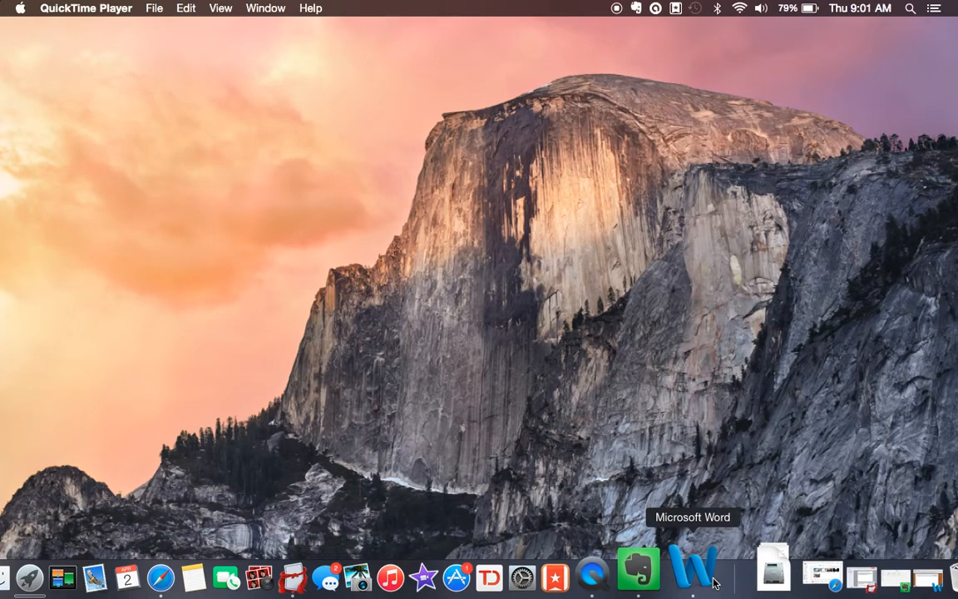
{"action": "mouse_move", "coordinate": [673, 489]}
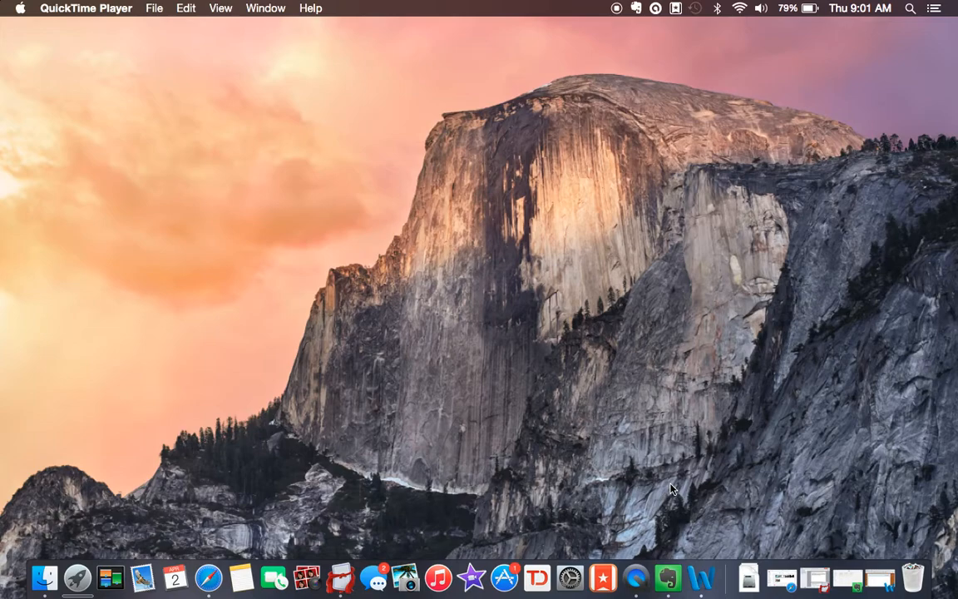
{"action": "mouse_move", "coordinate": [777, 506]}
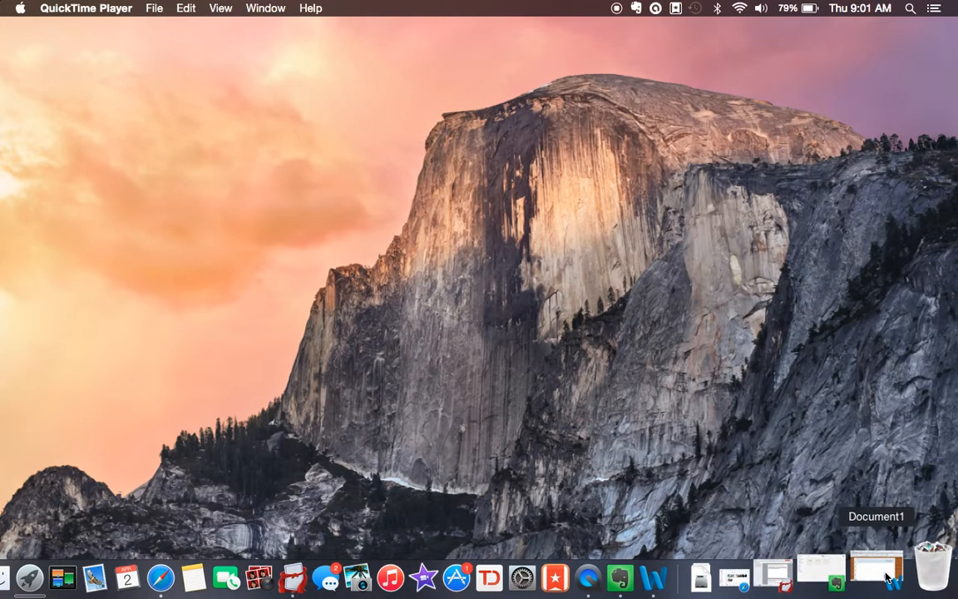
Restore the Word notebook document and color its first section tab and title header red.
{"action": "left_click", "coordinate": [875, 570]}
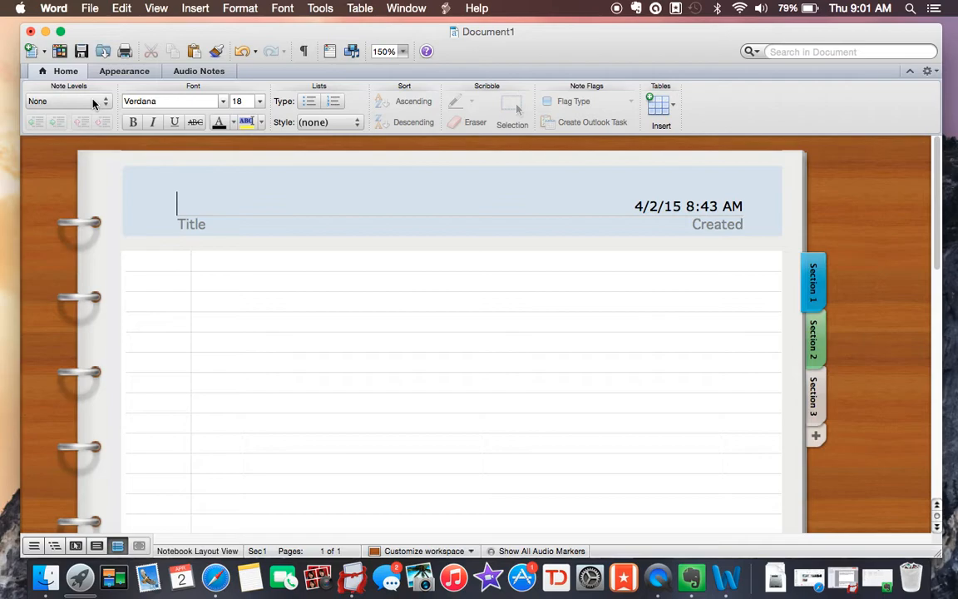
{"action": "left_click", "coordinate": [124, 71]}
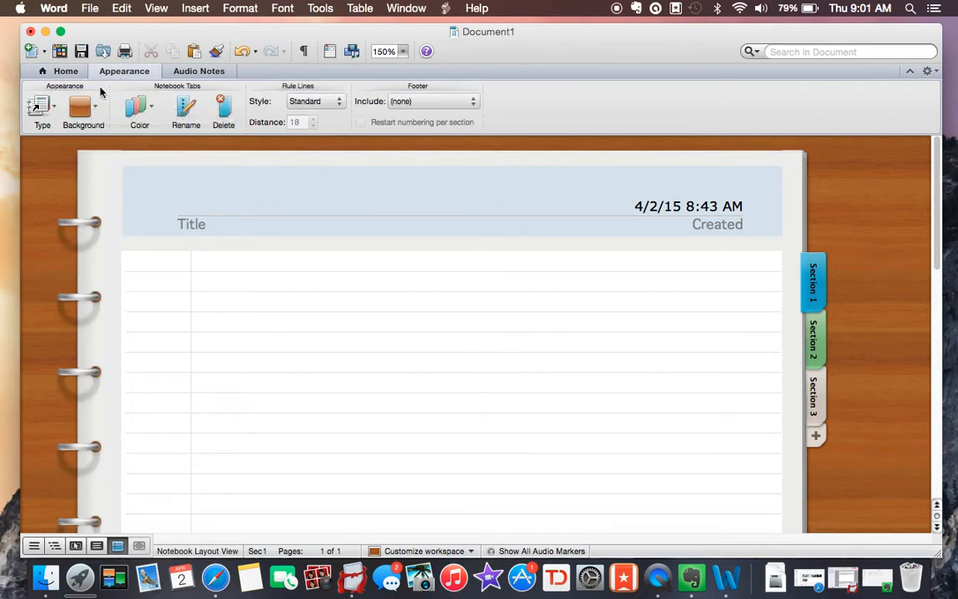
{"action": "left_click", "coordinate": [84, 108]}
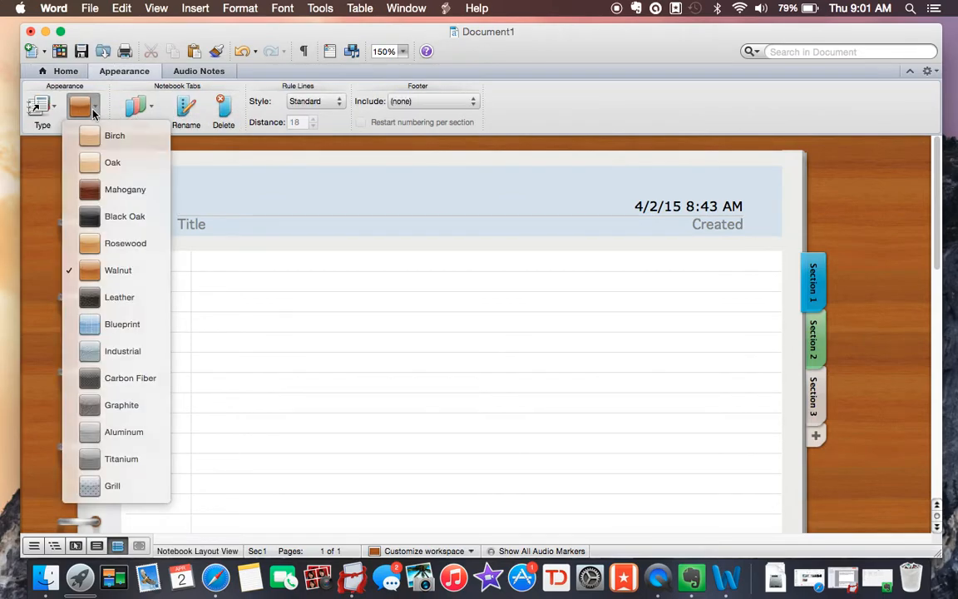
{"action": "left_click", "coordinate": [138, 106]}
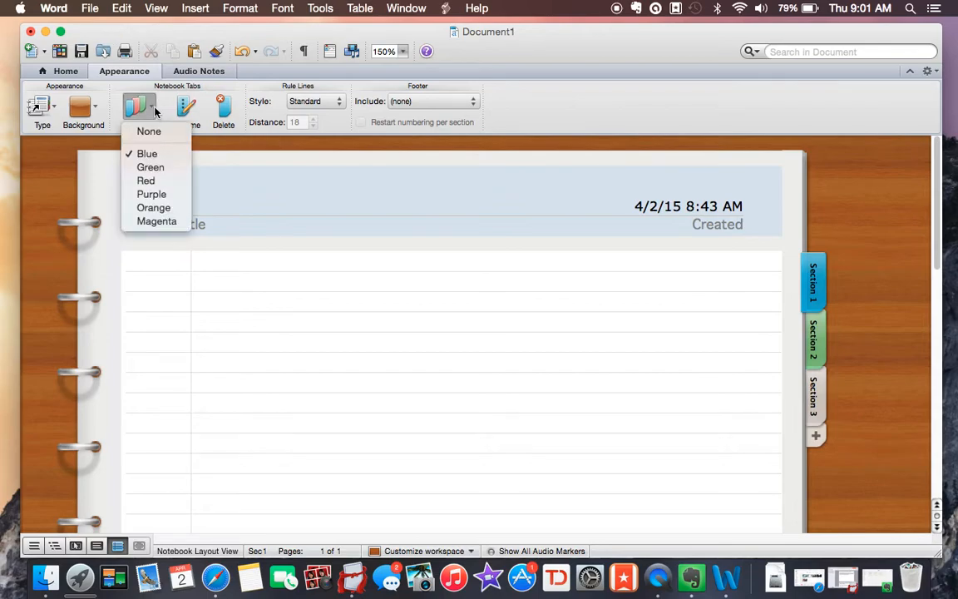
{"action": "mouse_move", "coordinate": [256, 133]}
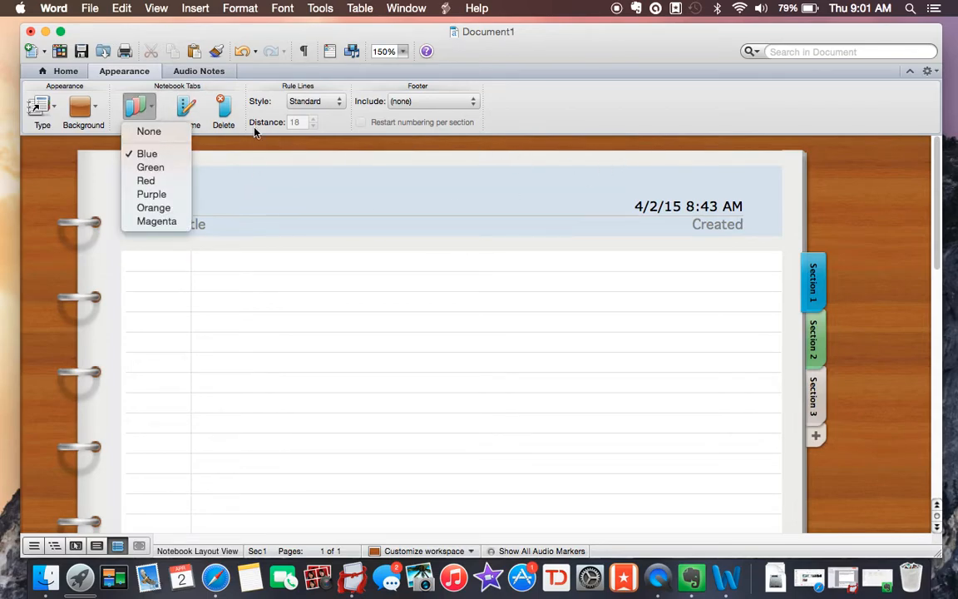
{"action": "left_click", "coordinate": [146, 181]}
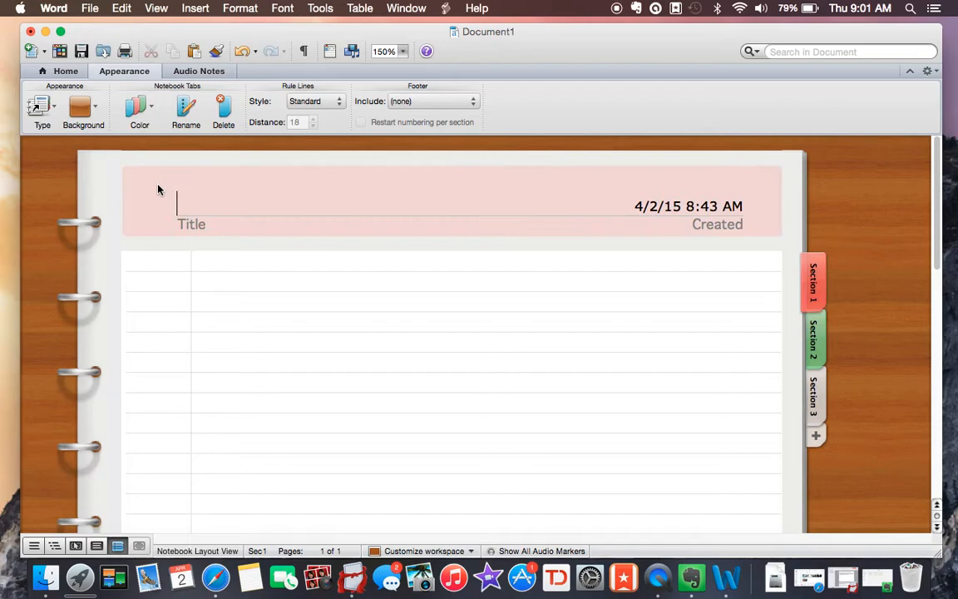
{"action": "mouse_move", "coordinate": [208, 266]}
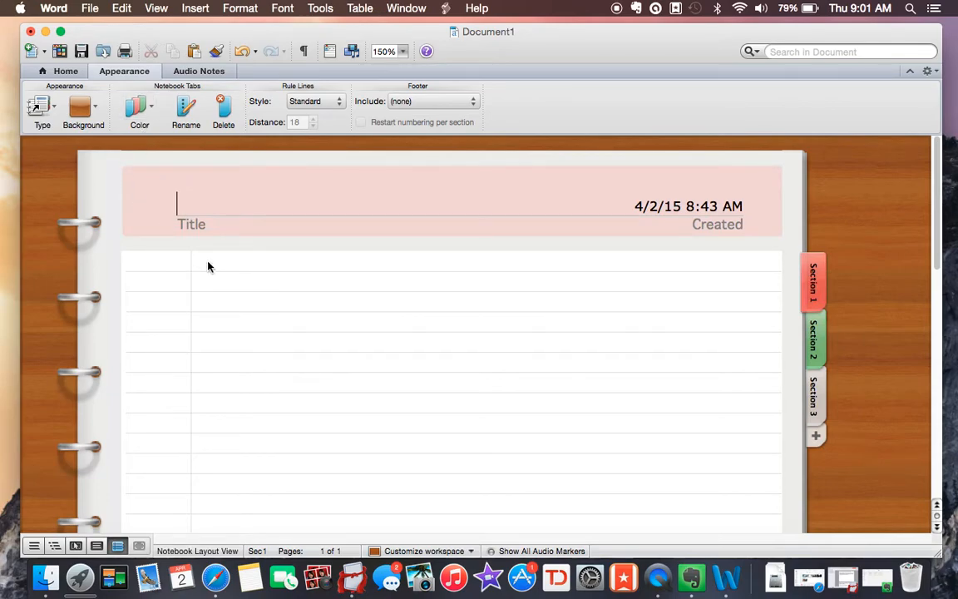
{"action": "left_click", "coordinate": [65, 71]}
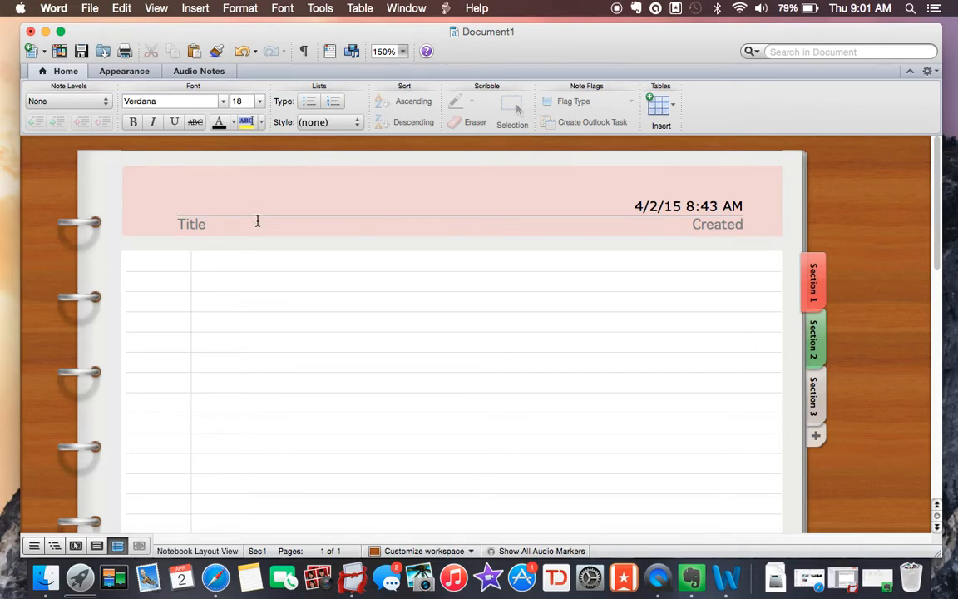
Title the notebook page 'Science Notes: 4/2'.
{"action": "type", "text": "Science"}
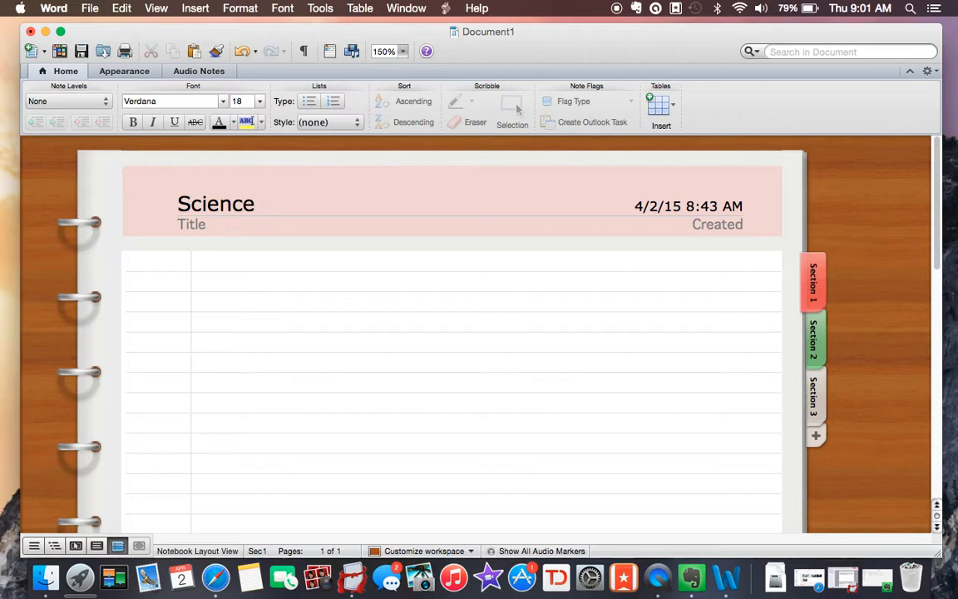
{"action": "type", "text": "Notes:"}
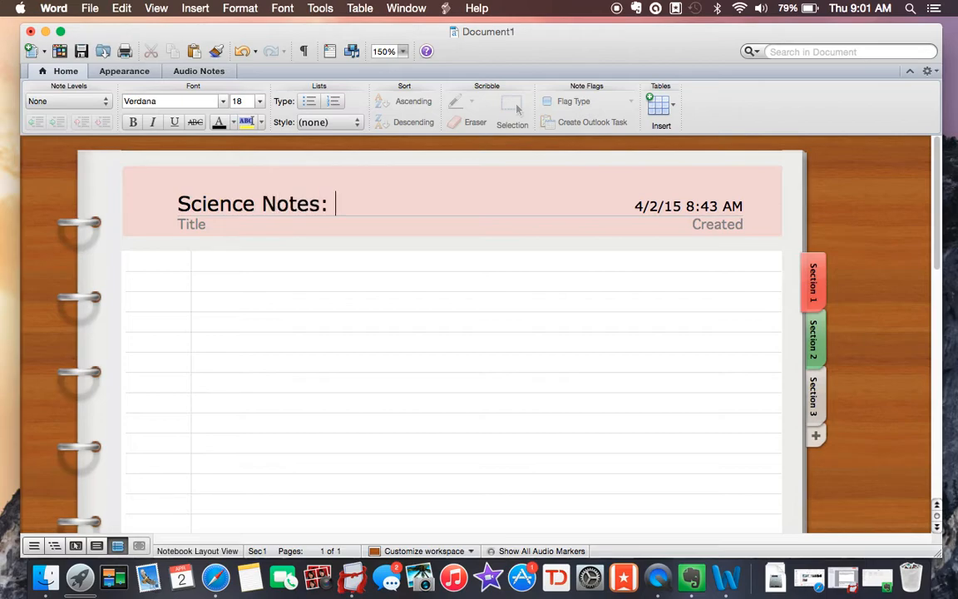
{"action": "type", "text": "4/2"}
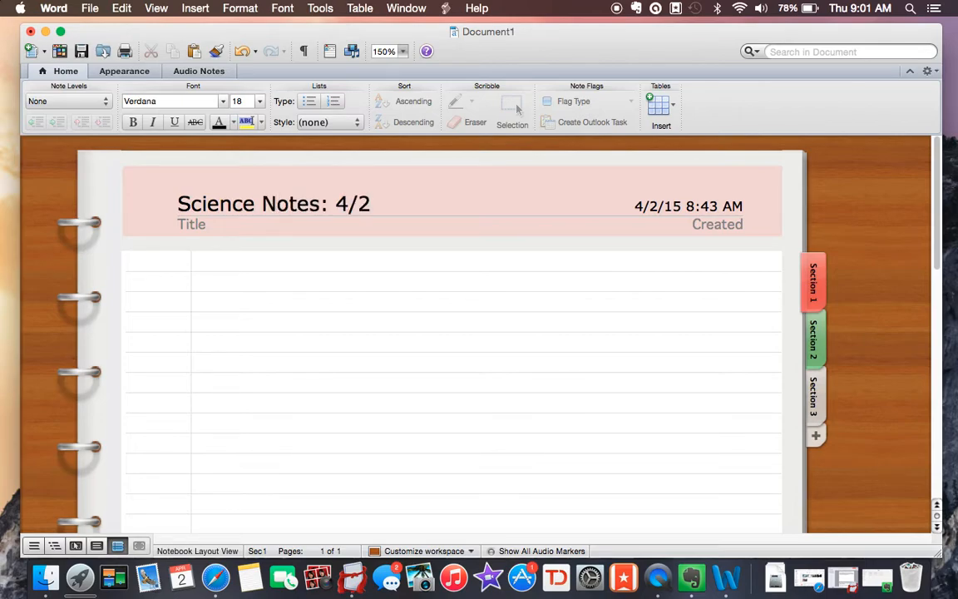
Write 'Survival of the fittest, also known as Natural Selection, is how "fit" an animal is.' and hide Word.
{"action": "left_click", "coordinate": [204, 258]}
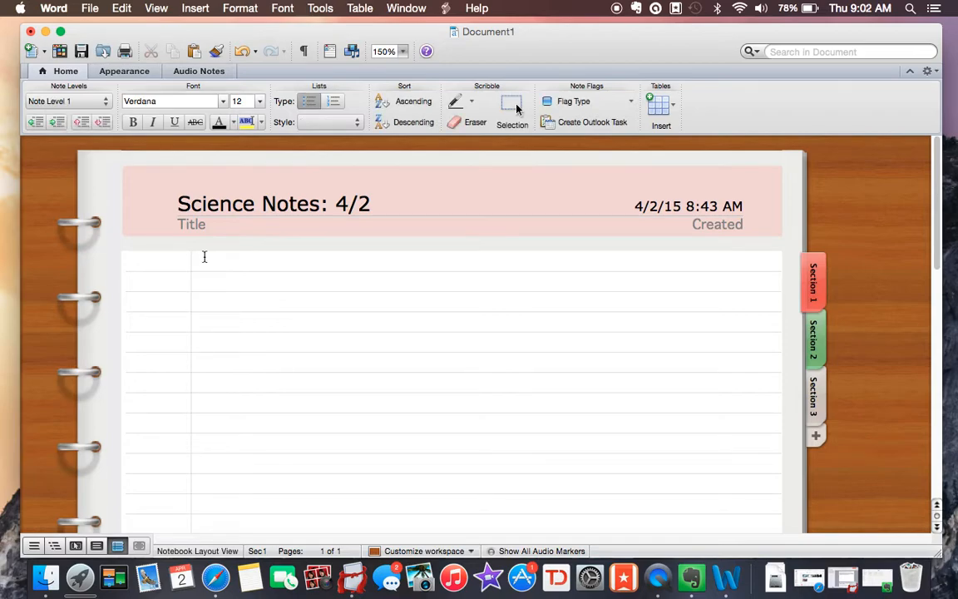
{"action": "left_click", "coordinate": [196, 261]}
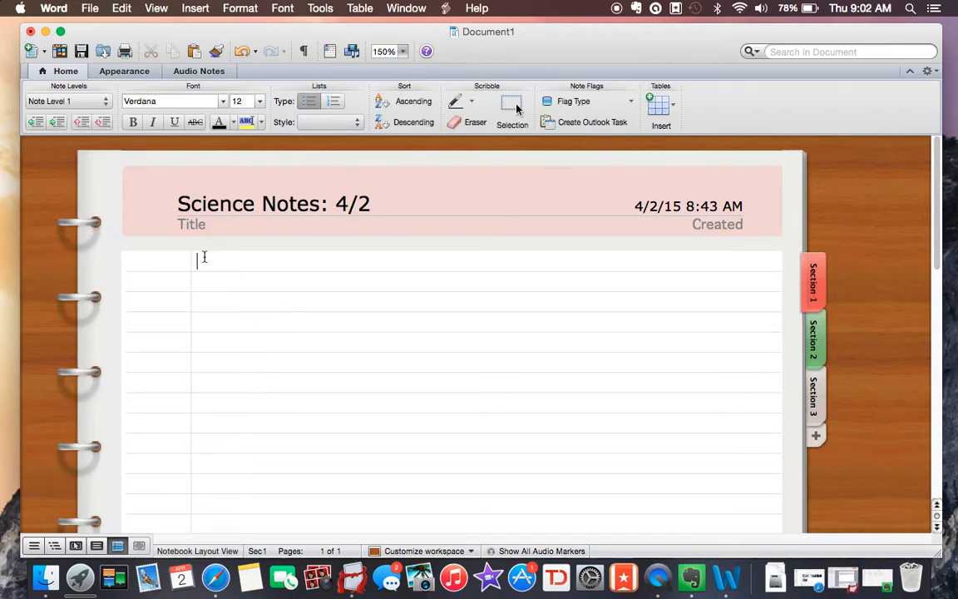
{"action": "type", "text": "Sur"}
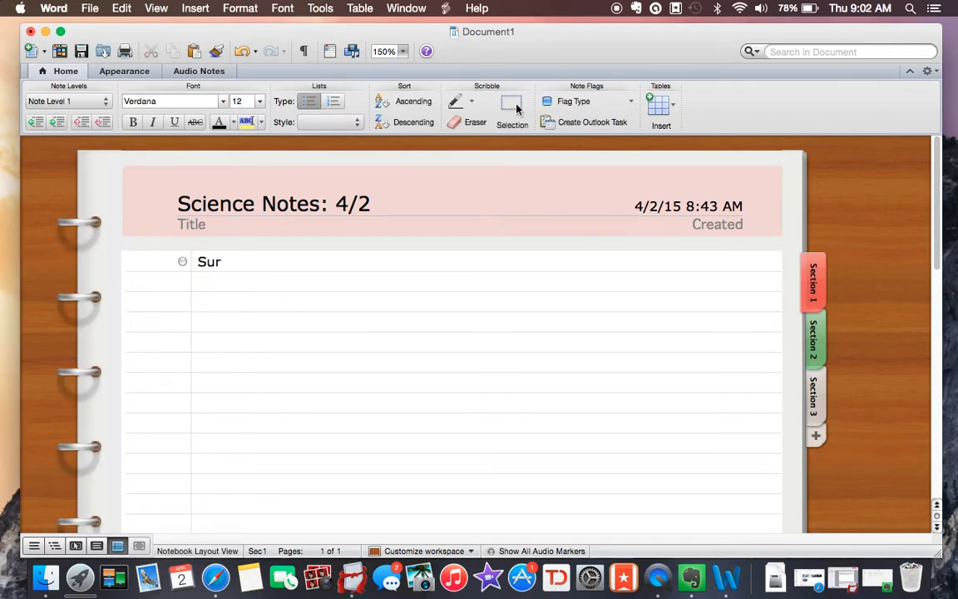
{"action": "type", "text": "vival of the"}
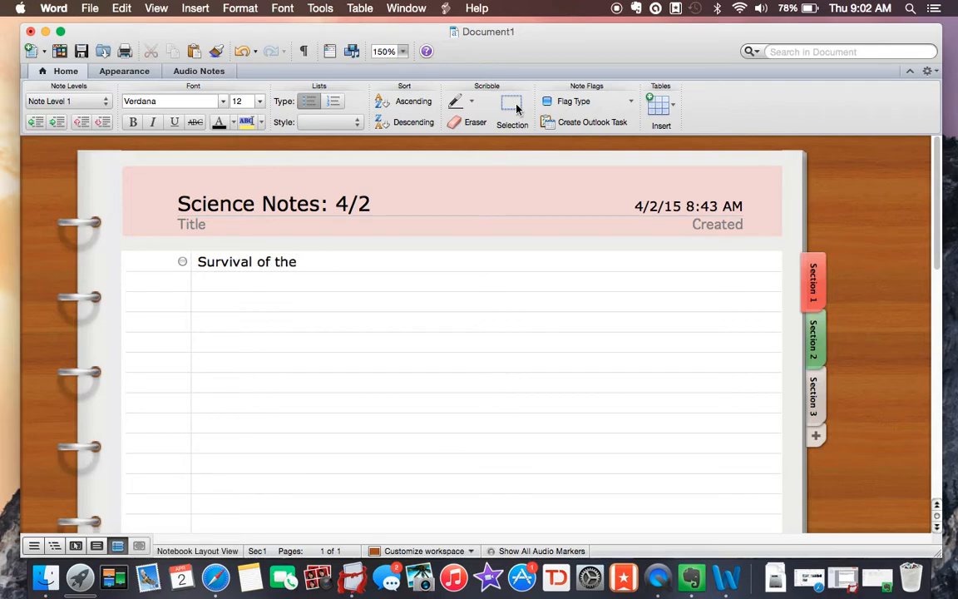
{"action": "type", "text": "fittest, also"}
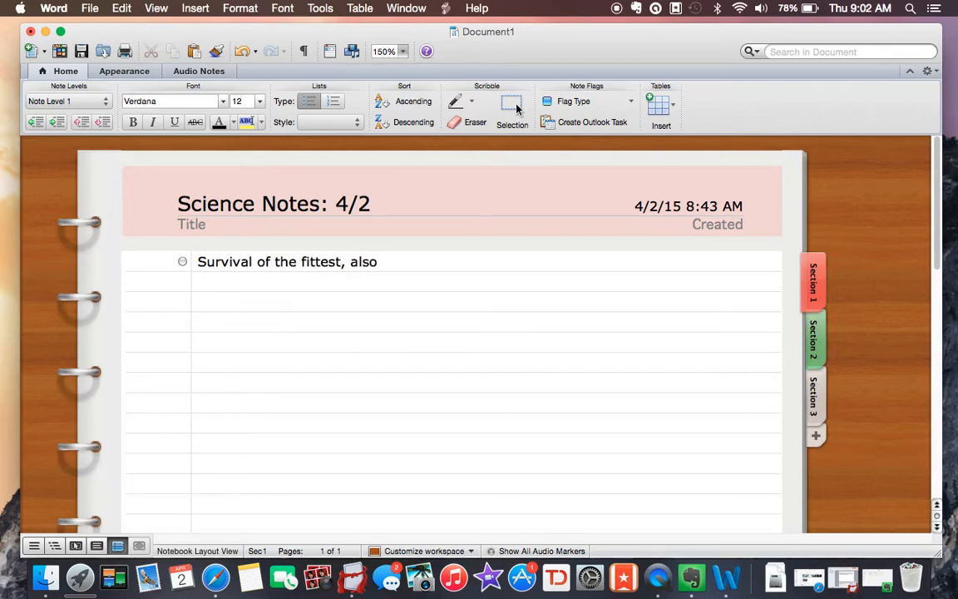
{"action": "type", "text": "known as"}
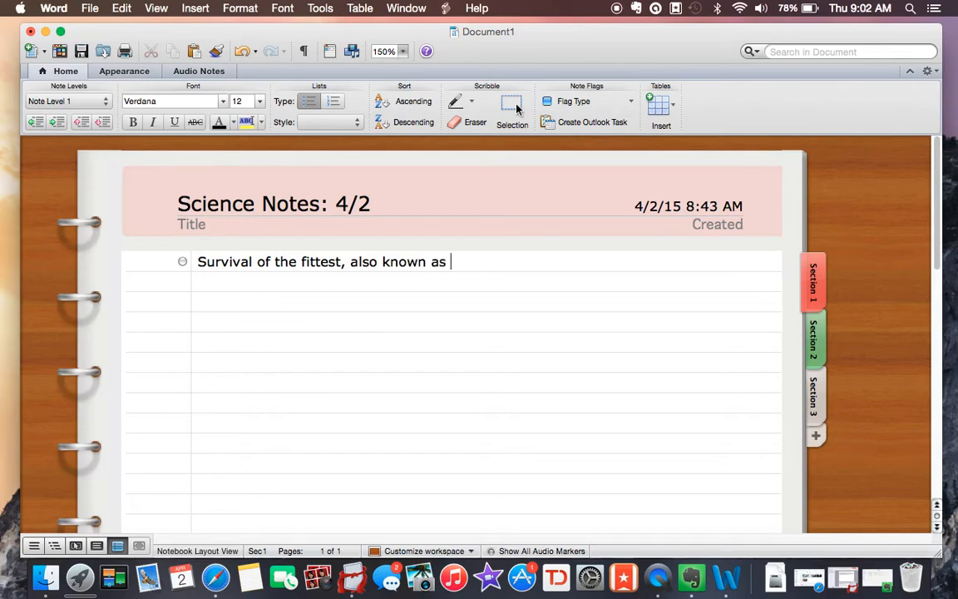
{"action": "type", "text": "Natural Selection, is how “fi"}
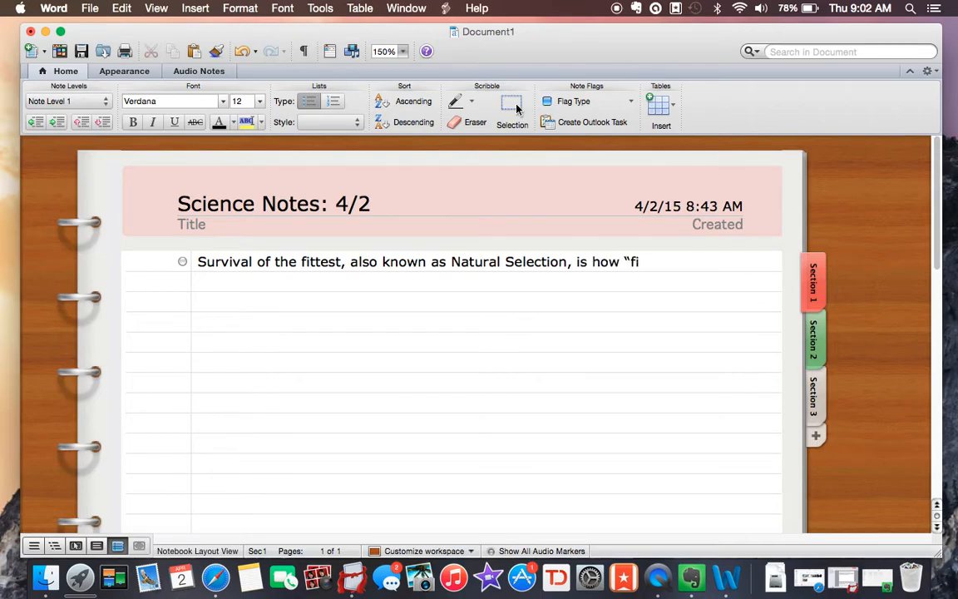
{"action": "type", "text": "t\" an"}
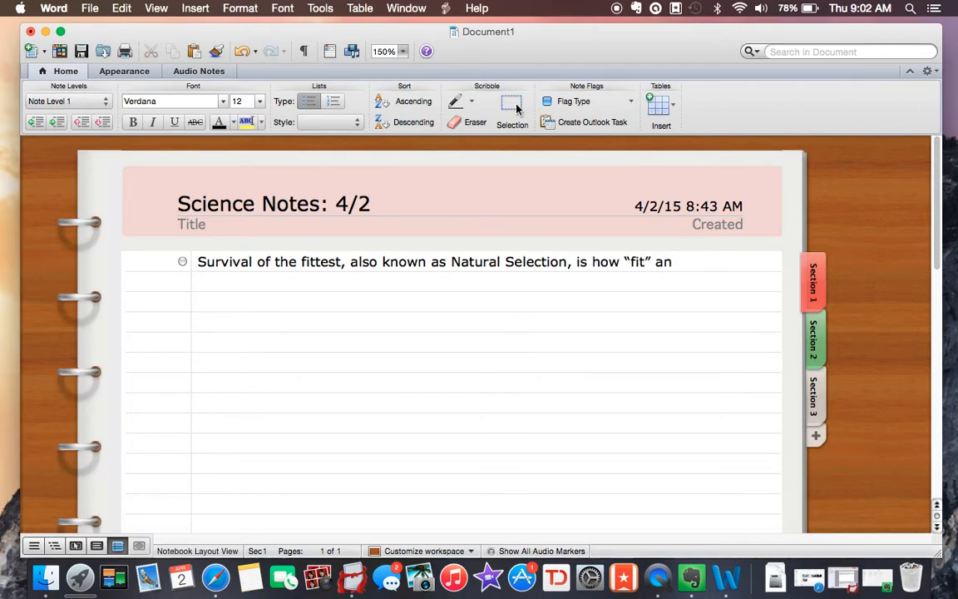
{"action": "type", "text": "animal i"}
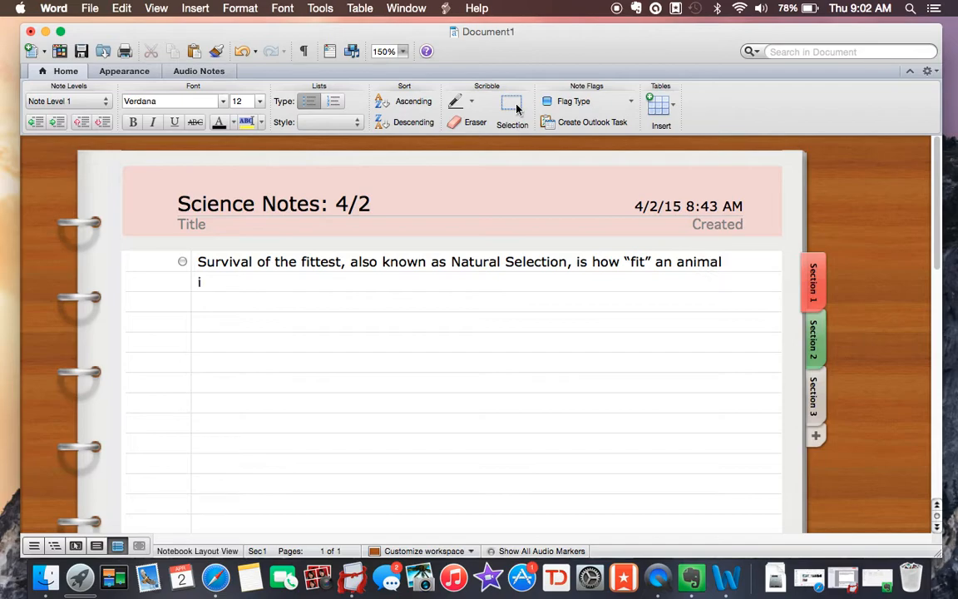
{"action": "type", "text": "s."}
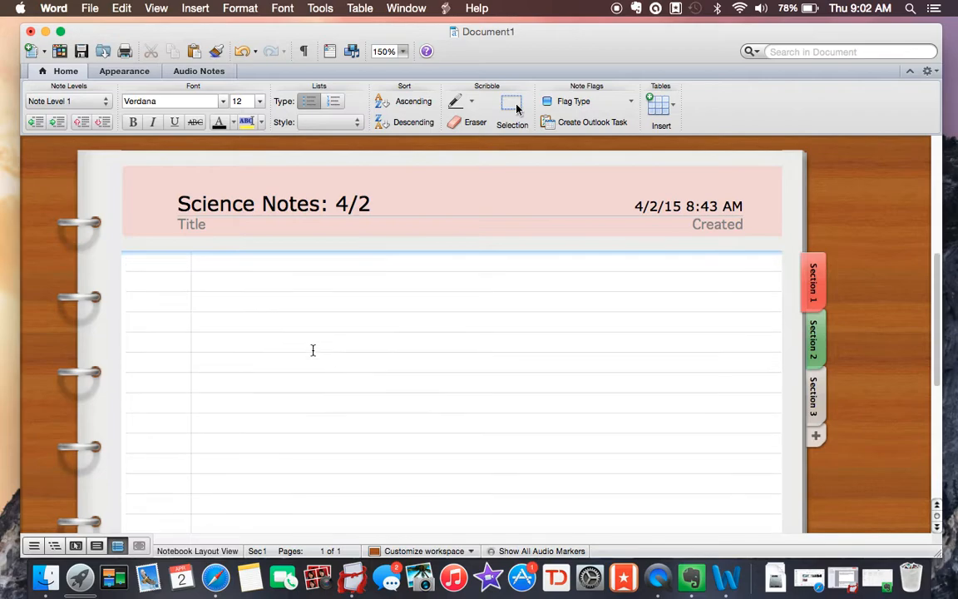
{"action": "type", "text": "Survival of the fittest, also known as Natural Selection, is how \"fit\" an animal is."}
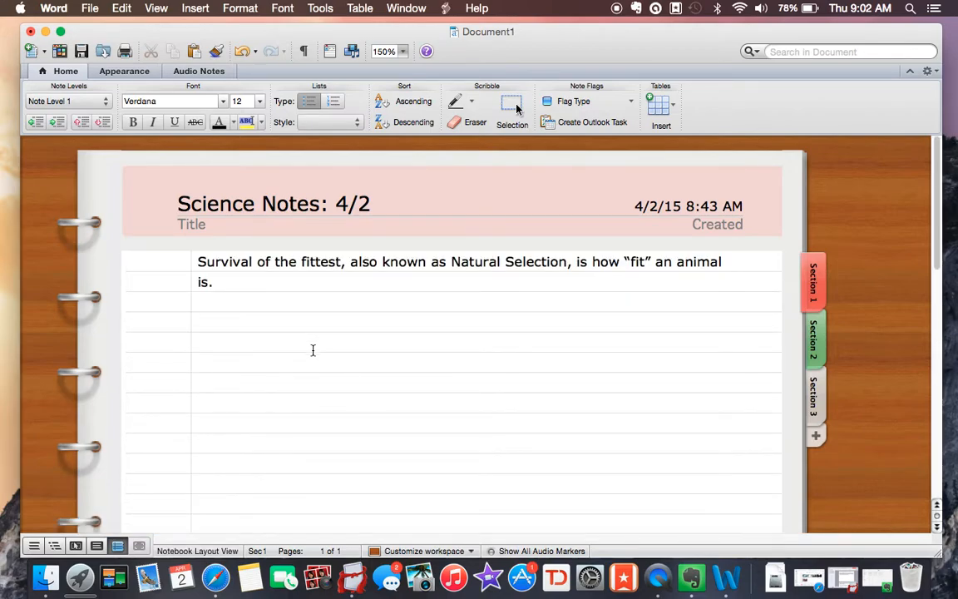
{"action": "left_click", "coordinate": [45, 31]}
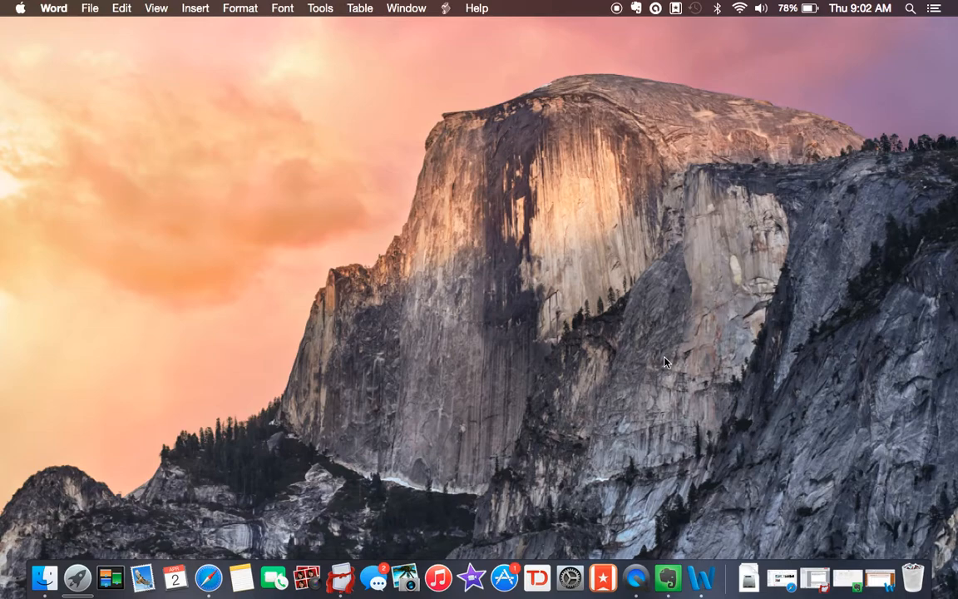
{"action": "mouse_move", "coordinate": [882, 574]}
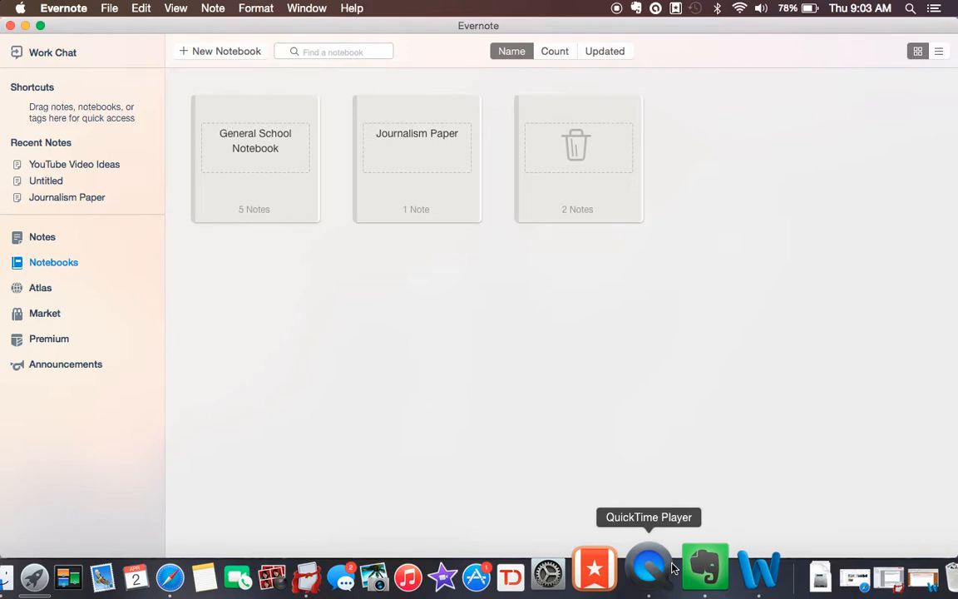
{"action": "mouse_move", "coordinate": [562, 454]}
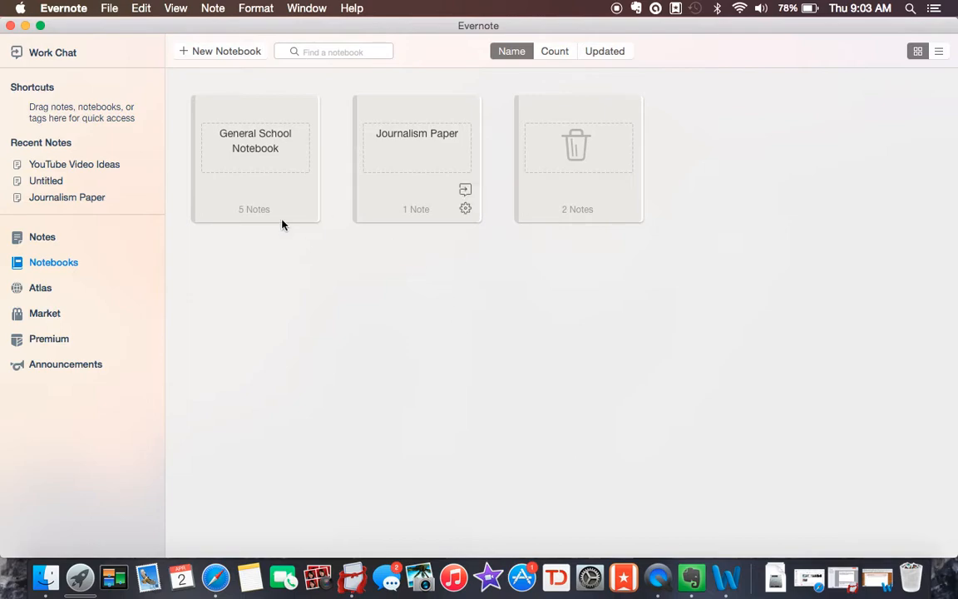
{"action": "mouse_move", "coordinate": [70, 233]}
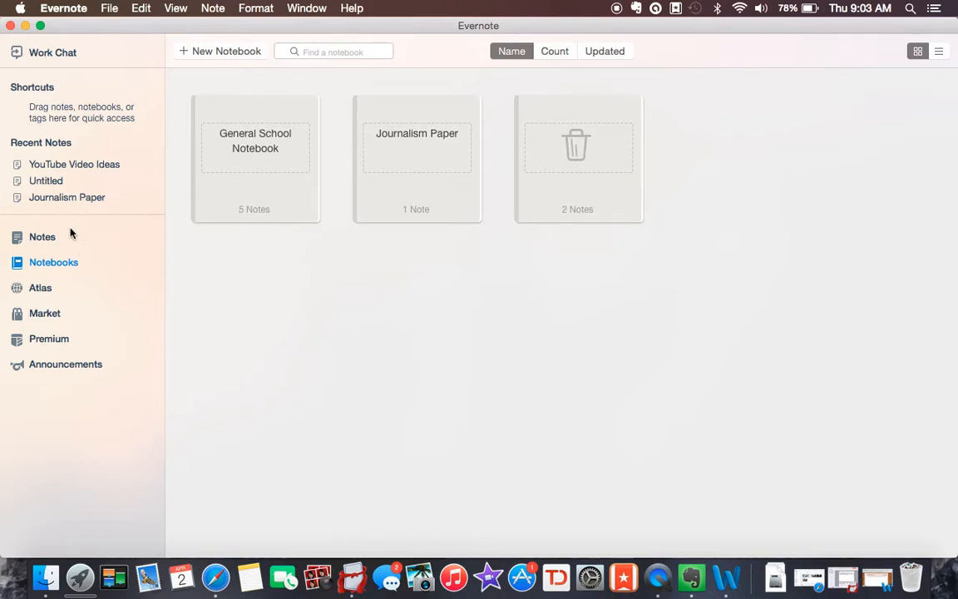
{"action": "mouse_move", "coordinate": [404, 153]}
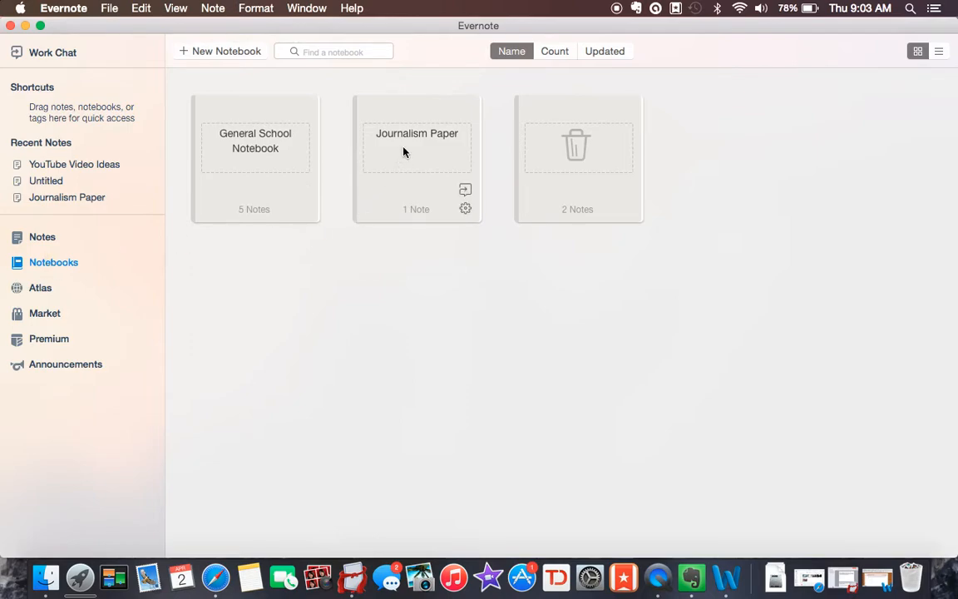
{"action": "mouse_move", "coordinate": [414, 183]}
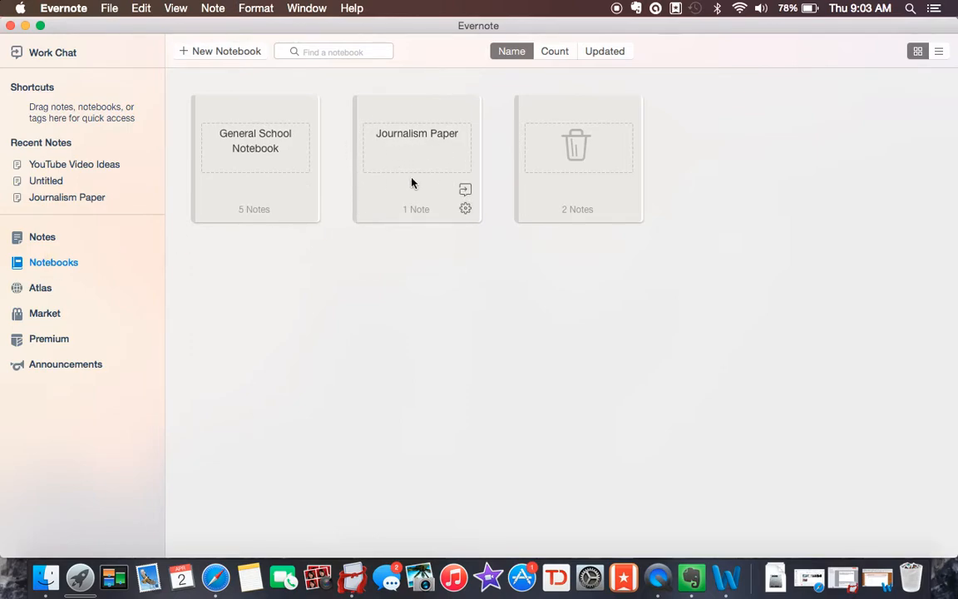
{"action": "mouse_move", "coordinate": [429, 144]}
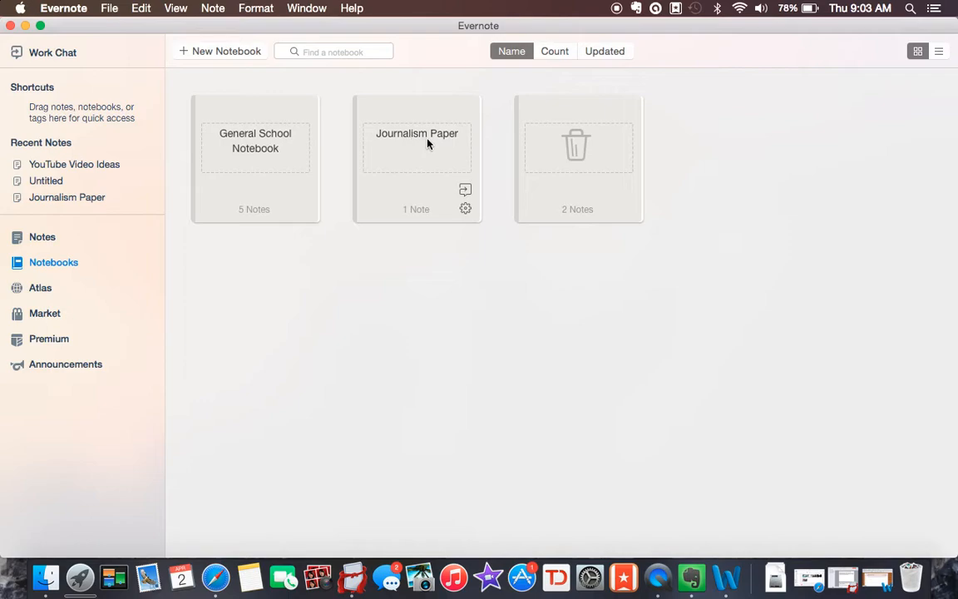
{"action": "mouse_move", "coordinate": [245, 177]}
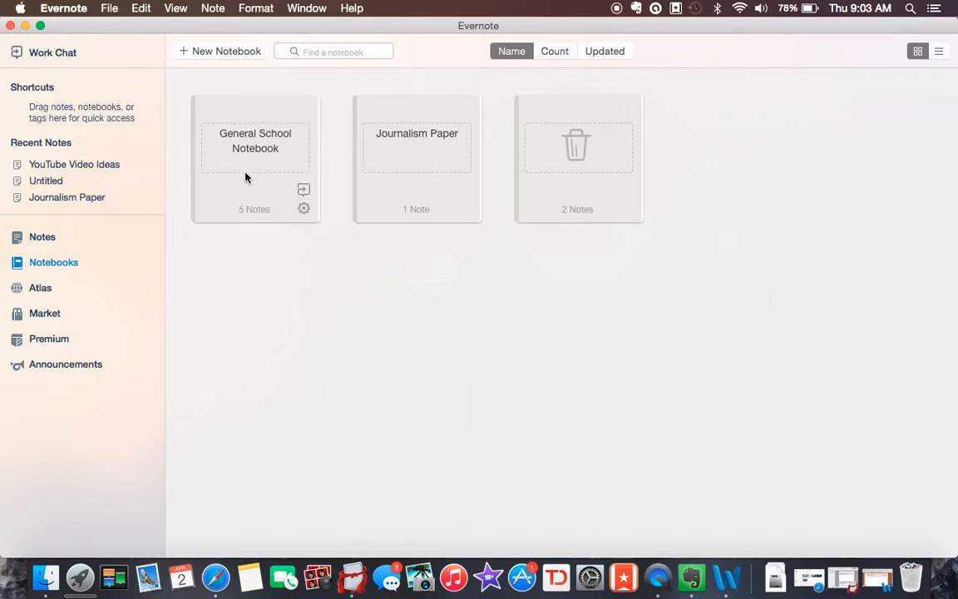
{"action": "mouse_move", "coordinate": [246, 163]}
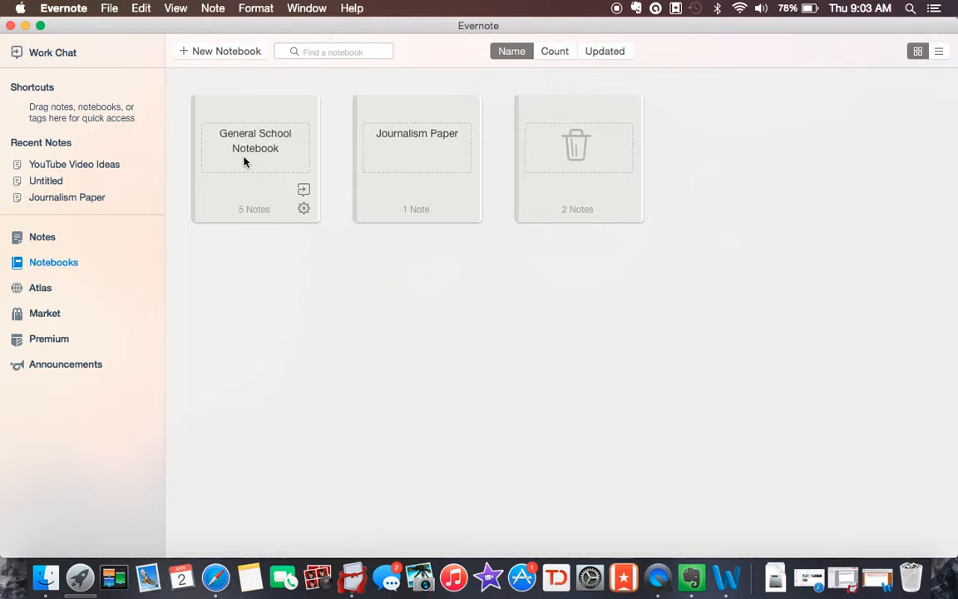
{"action": "mouse_move", "coordinate": [301, 278]}
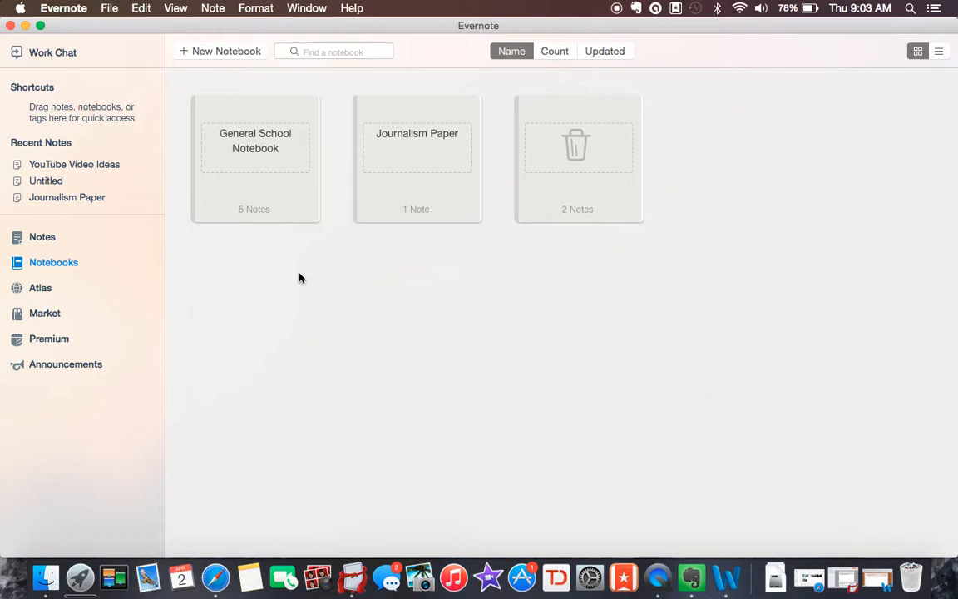
Create a new untitled note in General School Notebook.
{"action": "double_click", "coordinate": [416, 148]}
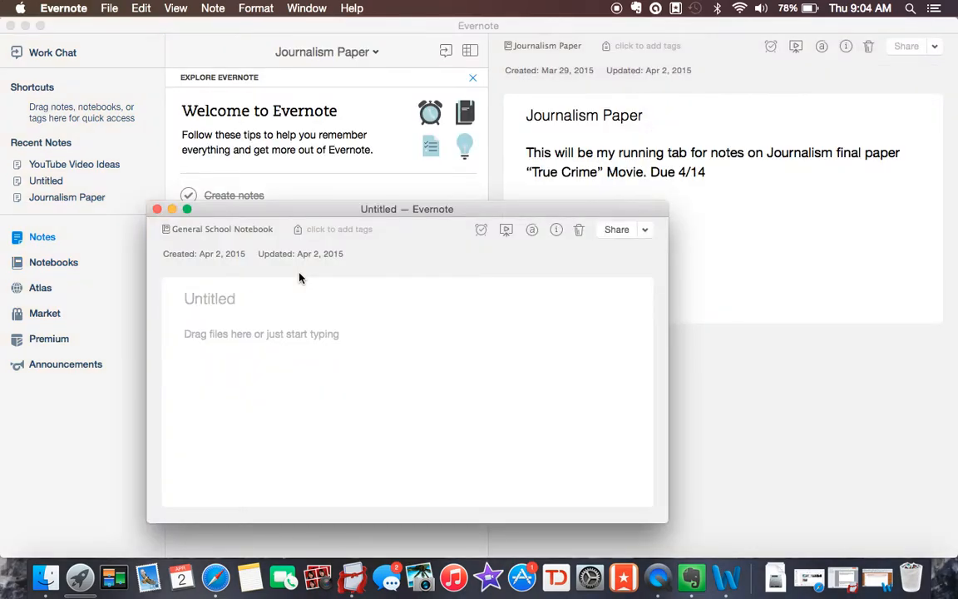
{"action": "mouse_move", "coordinate": [359, 196]}
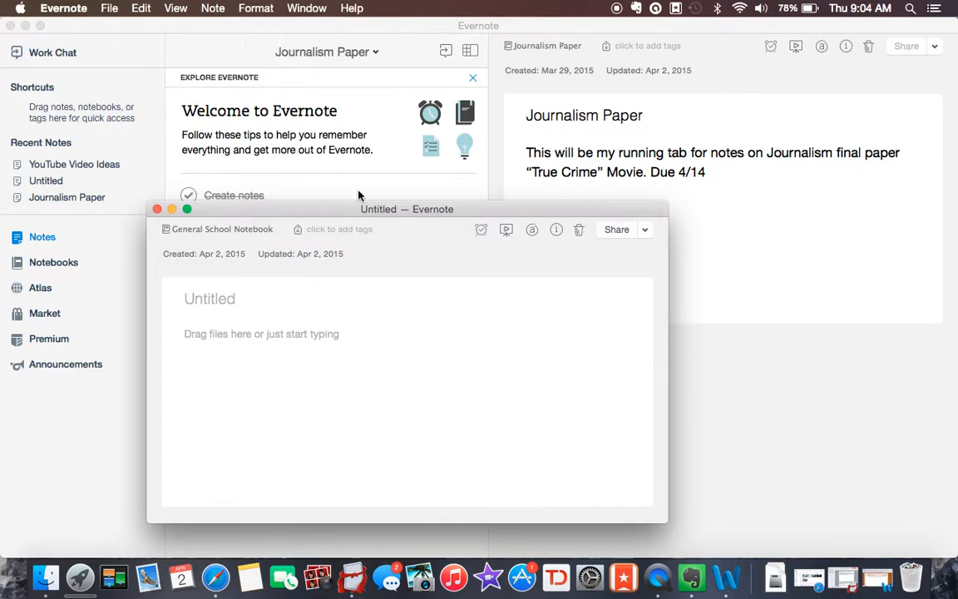
Drag the Untitled note window up and right, then click into its body.
{"action": "left_click_drag", "start_coordinate": [407, 209], "coordinate": [475, 107]}
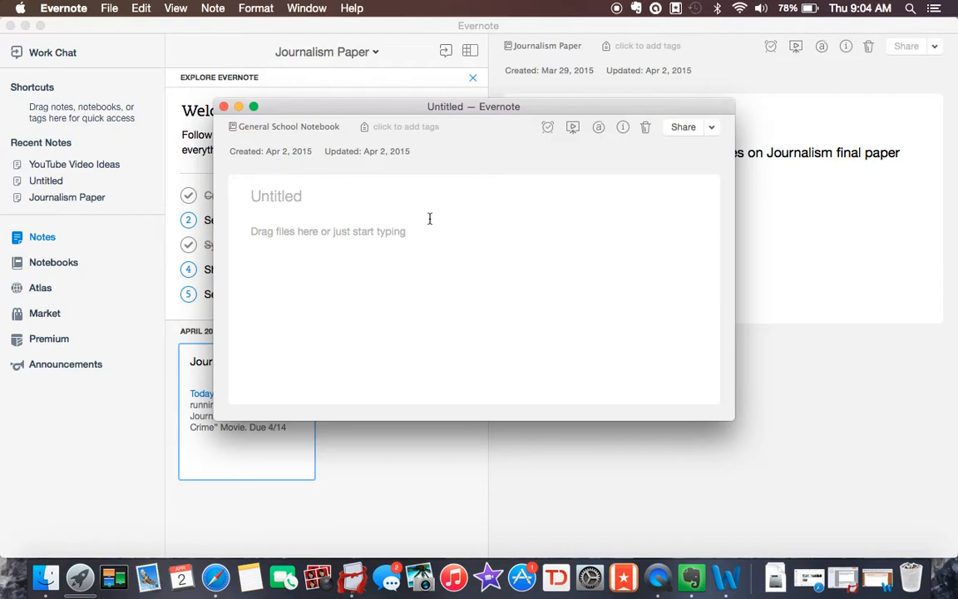
{"action": "mouse_move", "coordinate": [706, 344]}
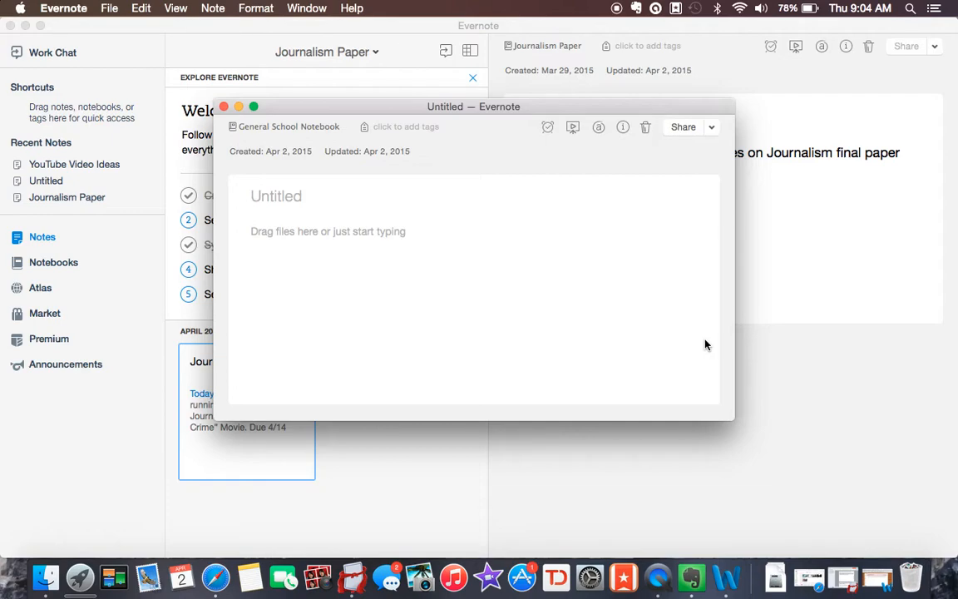
{"action": "left_click", "coordinate": [276, 195]}
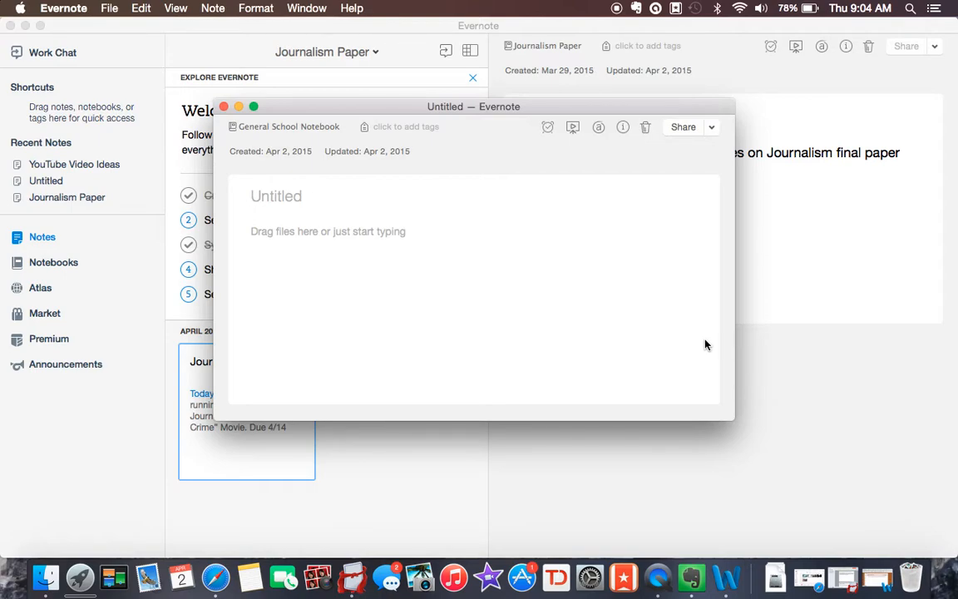
Title the note 'YouTube Video Ideas' and write 'Evernote full review' as its body.
{"action": "type", "text": "Y"}
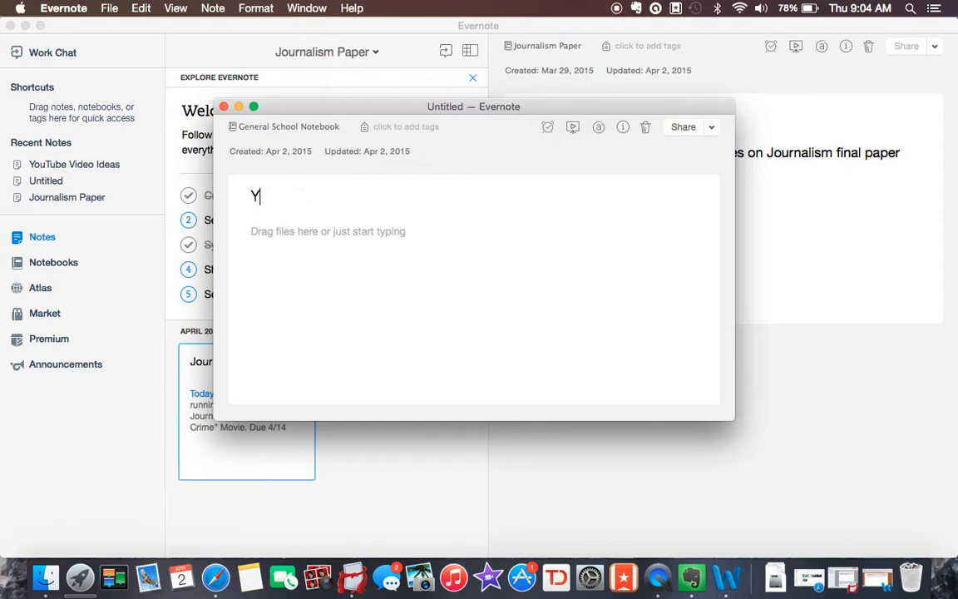
{"action": "type", "text": "ouTube"}
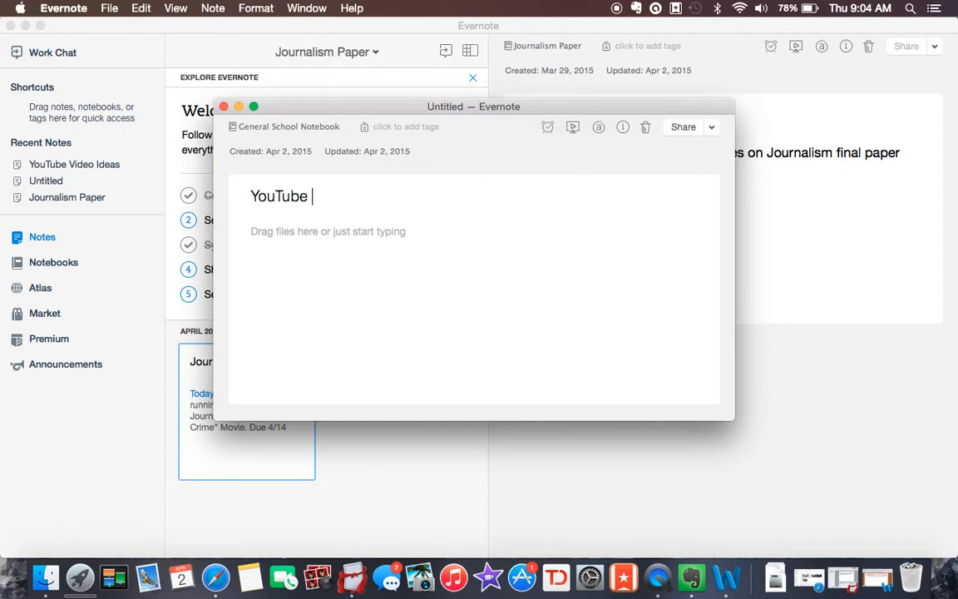
{"action": "type", "text": "Vi"}
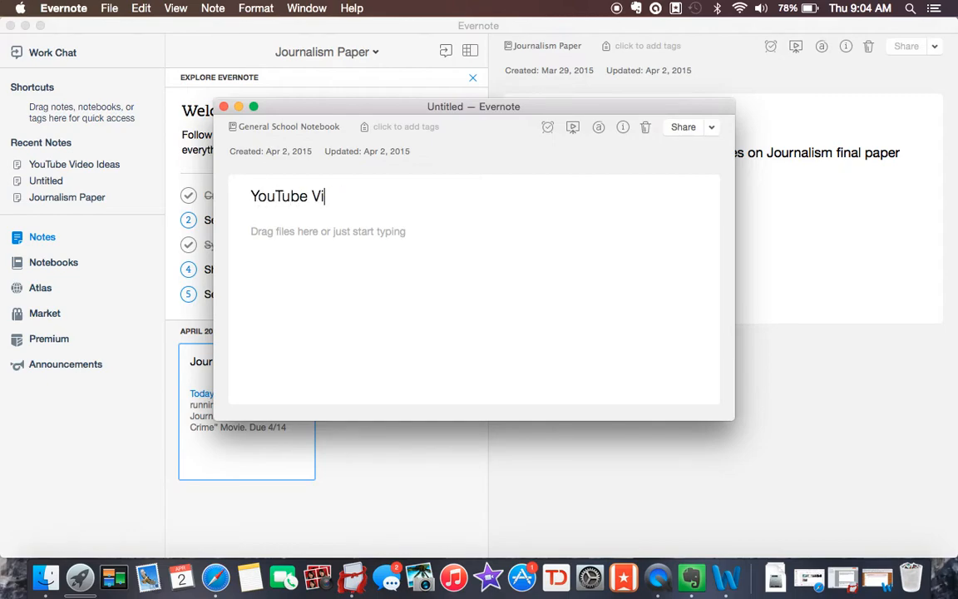
{"action": "type", "text": "deo Ideas"}
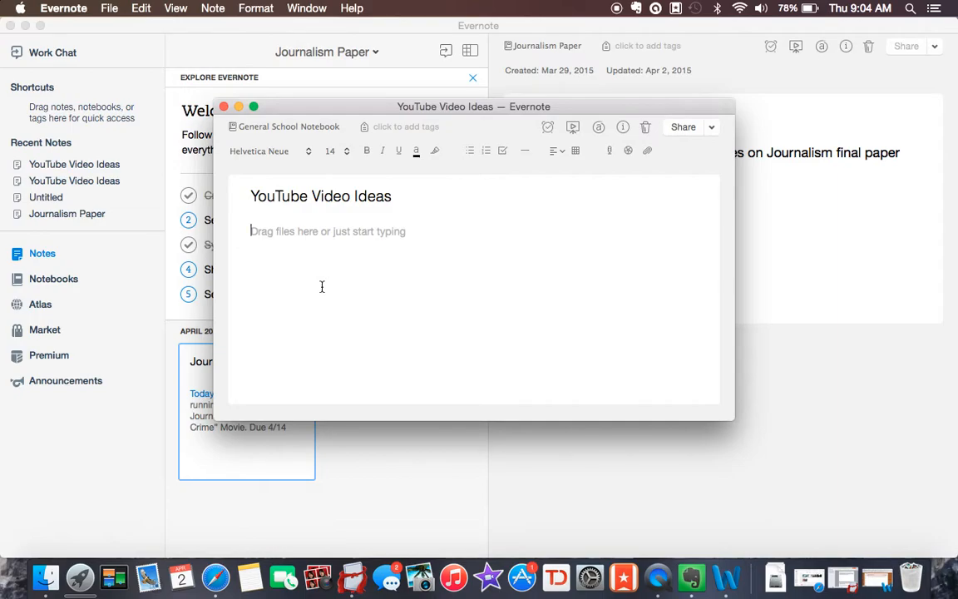
{"action": "type", "text": "Ever"}
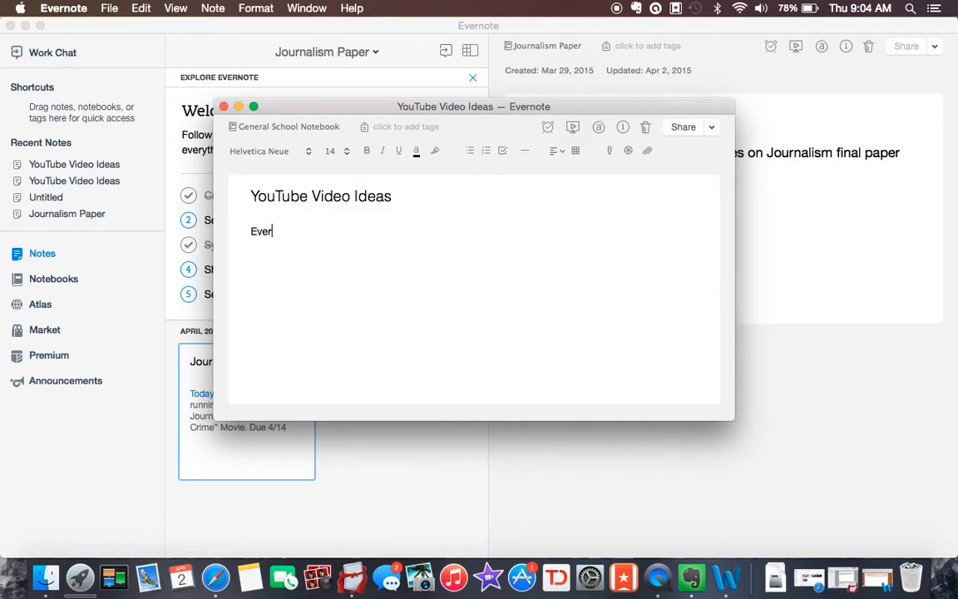
{"action": "type", "text": "note full"}
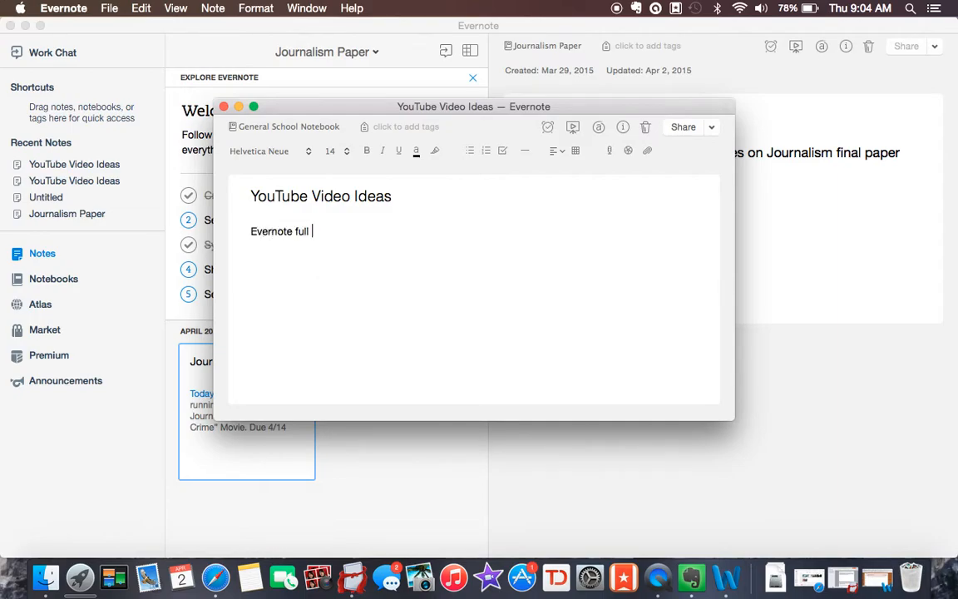
{"action": "type", "text": "review"}
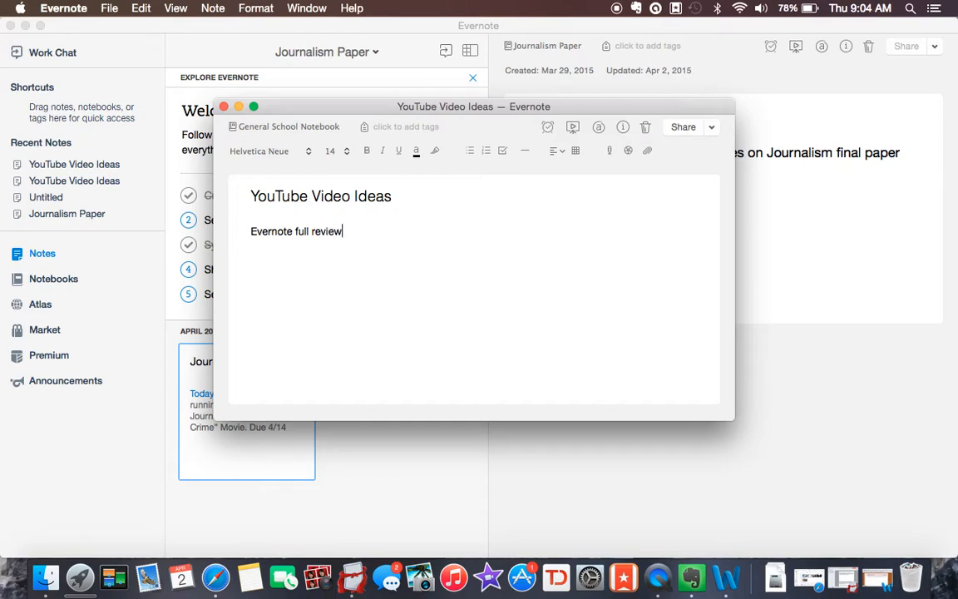
{"action": "mouse_move", "coordinate": [302, 329]}
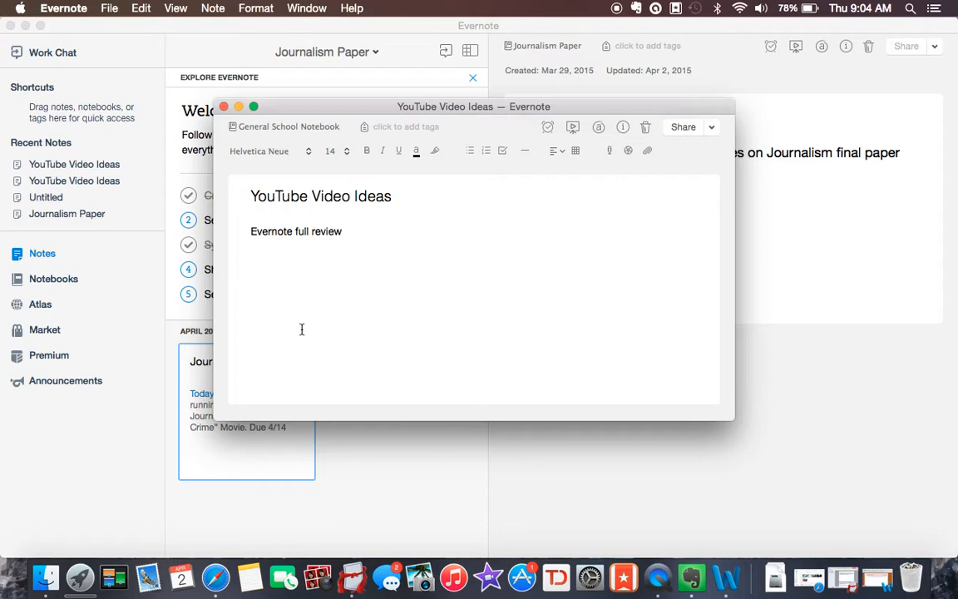
{"action": "mouse_move", "coordinate": [258, 158]}
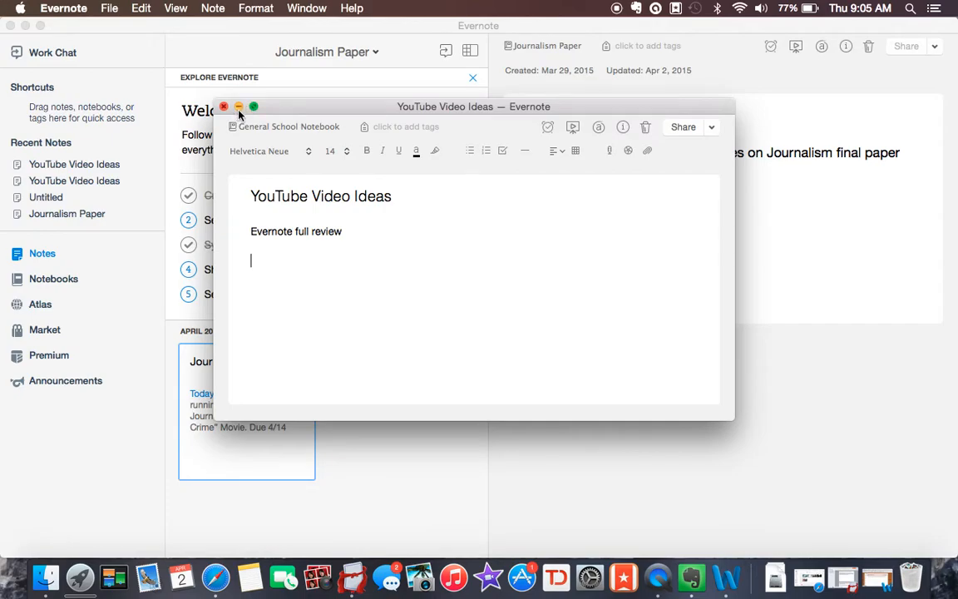
Minimize the YouTube Video Ideas note window.
{"action": "left_click", "coordinate": [223, 107]}
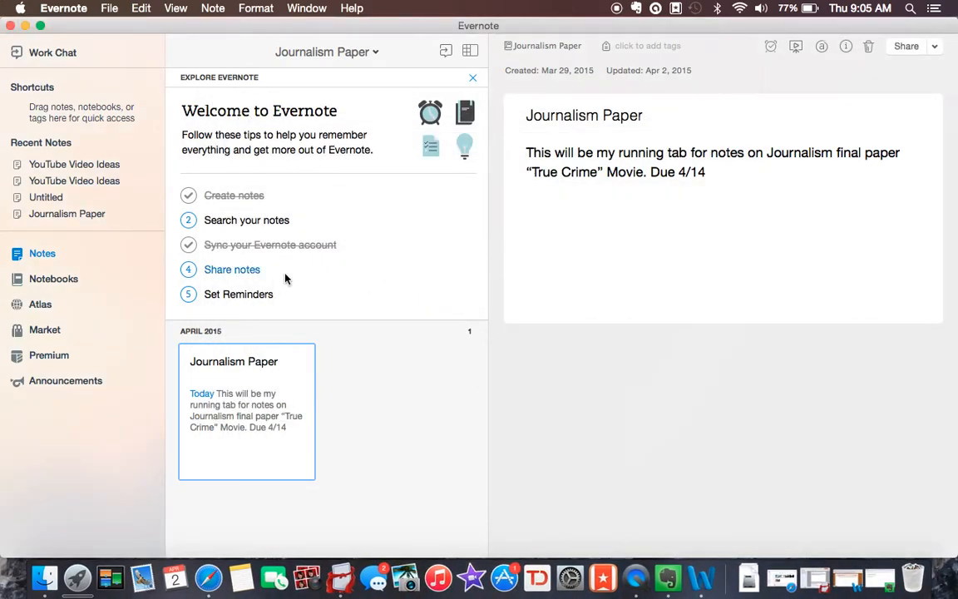
{"action": "left_click", "coordinate": [54, 278]}
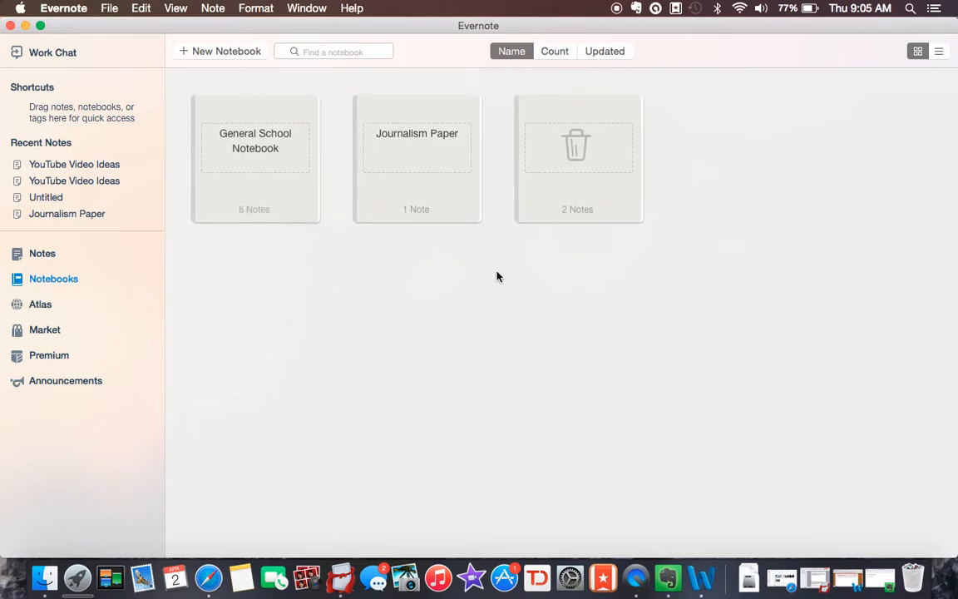
{"action": "mouse_move", "coordinate": [607, 303]}
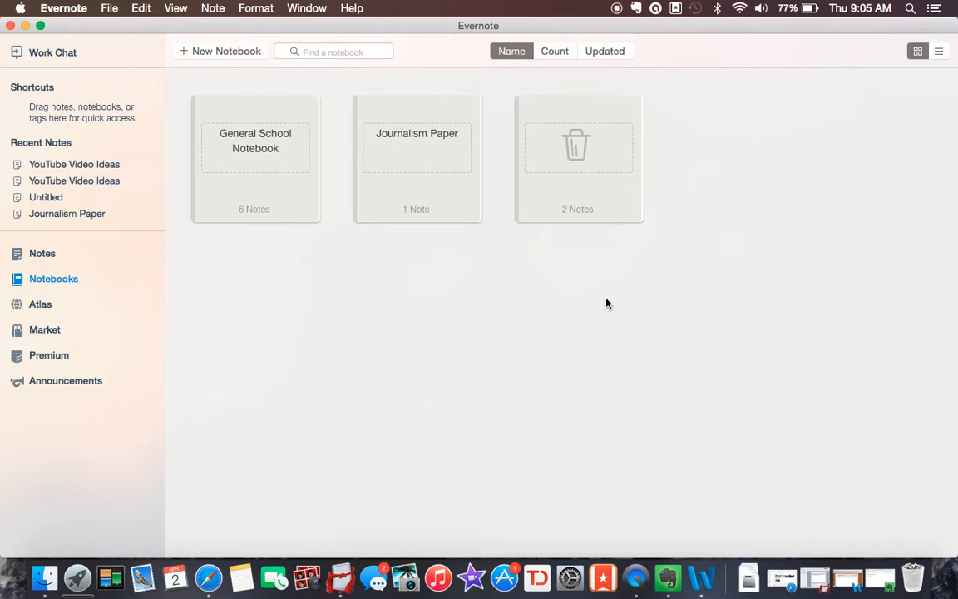
{"action": "mouse_move", "coordinate": [509, 233]}
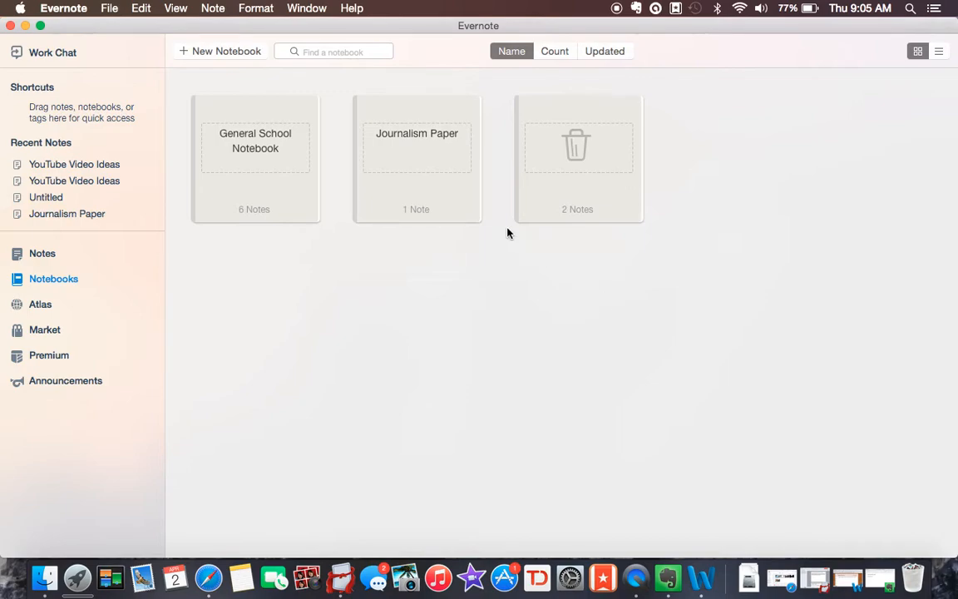
{"action": "mouse_move", "coordinate": [138, 243]}
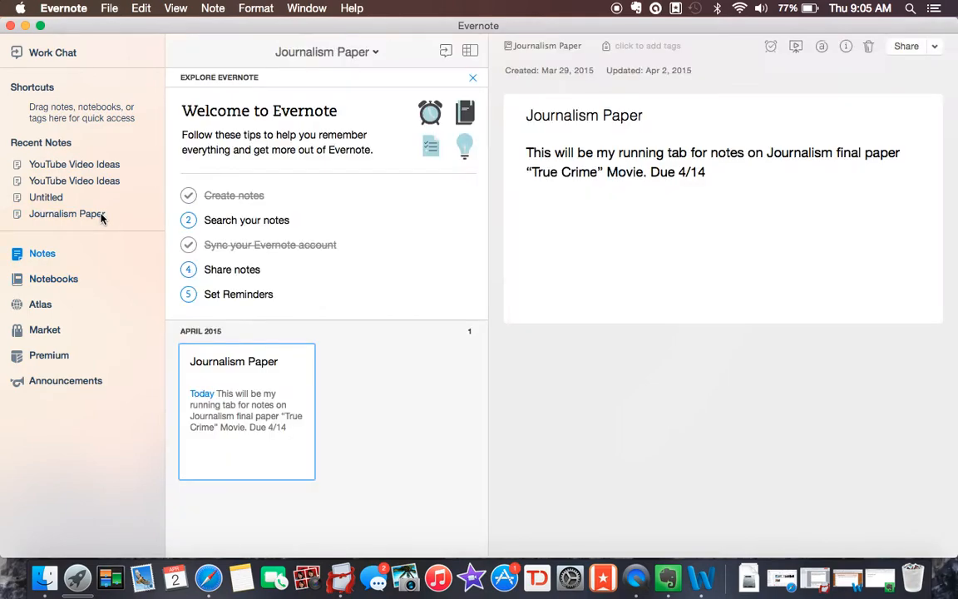
{"action": "mouse_move", "coordinate": [153, 240]}
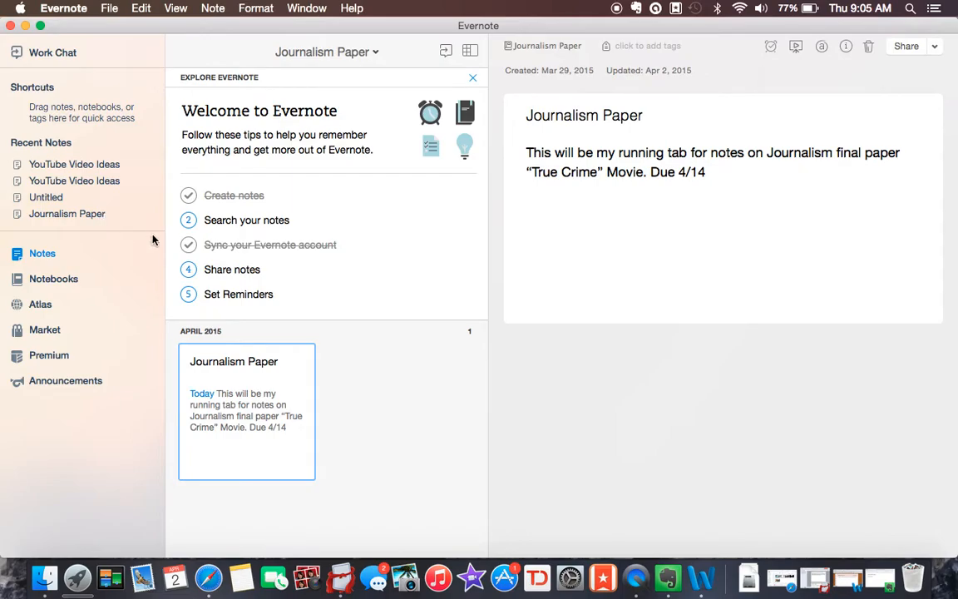
{"action": "mouse_move", "coordinate": [239, 293]}
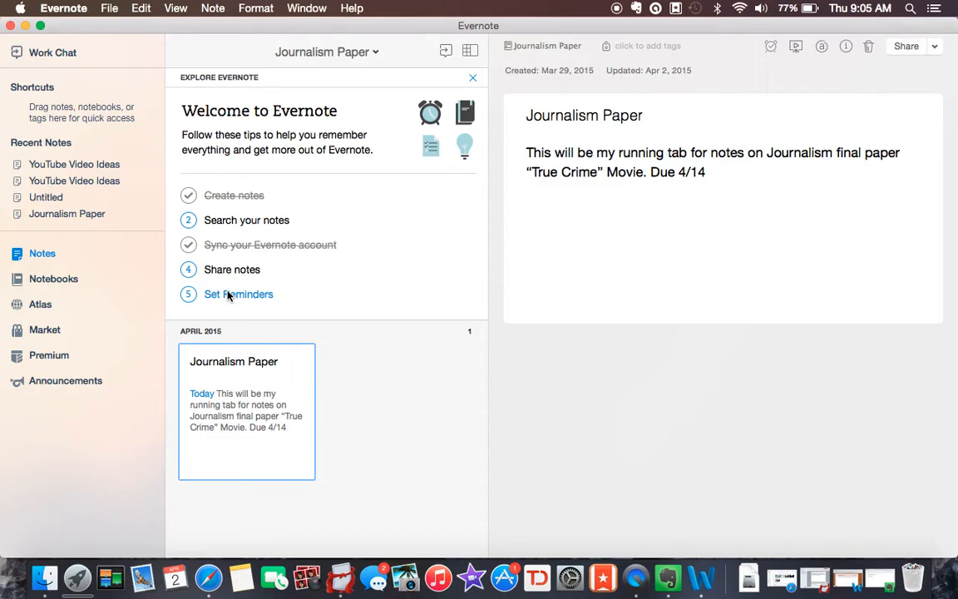
{"action": "mouse_move", "coordinate": [57, 254]}
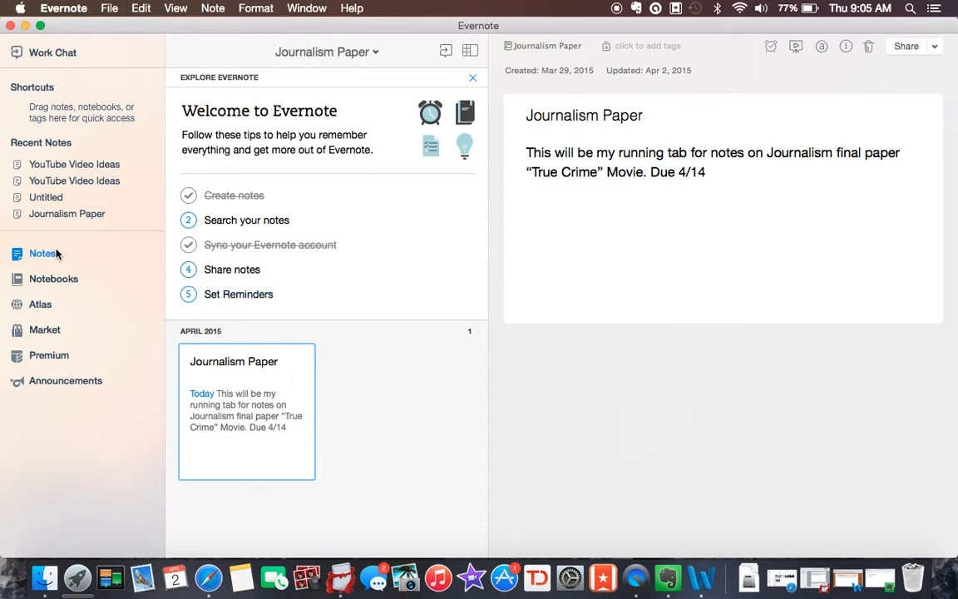
{"action": "mouse_move", "coordinate": [70, 283]}
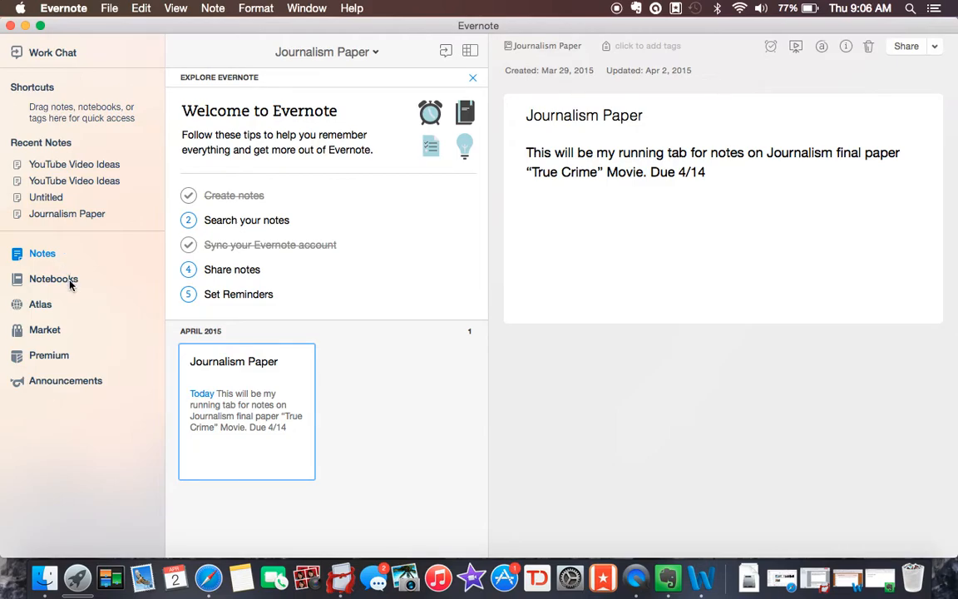
{"action": "mouse_move", "coordinate": [71, 273]}
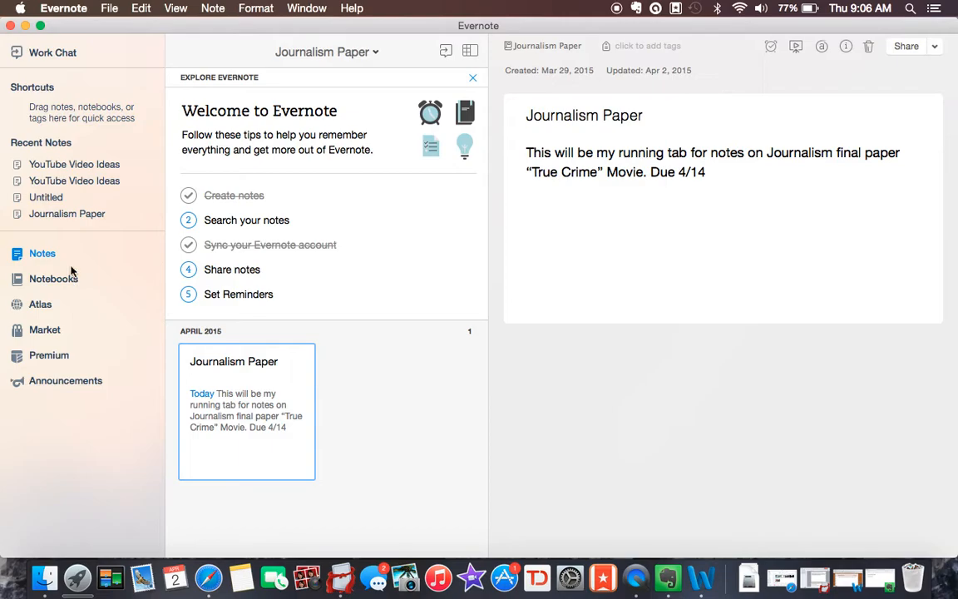
Hide Evernote, bring up the Word Science Notes document, then restore the YouTube Video Ideas note.
{"action": "left_click", "coordinate": [53, 279]}
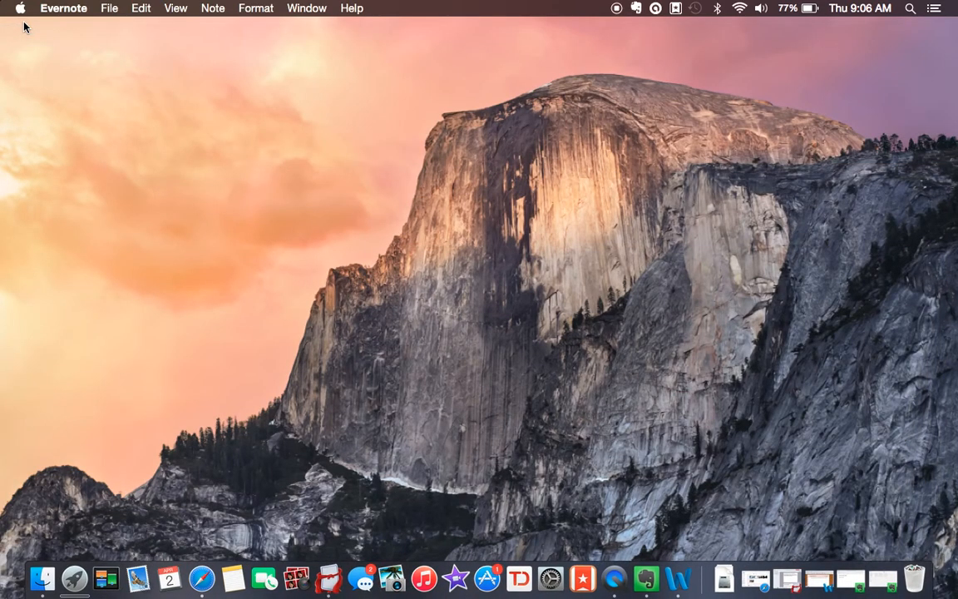
{"action": "mouse_move", "coordinate": [526, 347]}
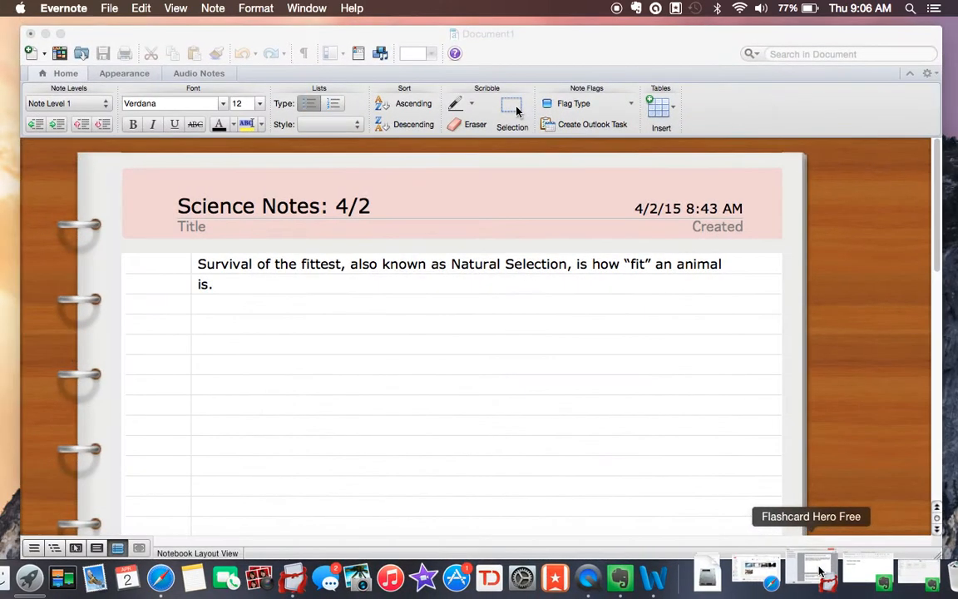
{"action": "left_click", "coordinate": [813, 568]}
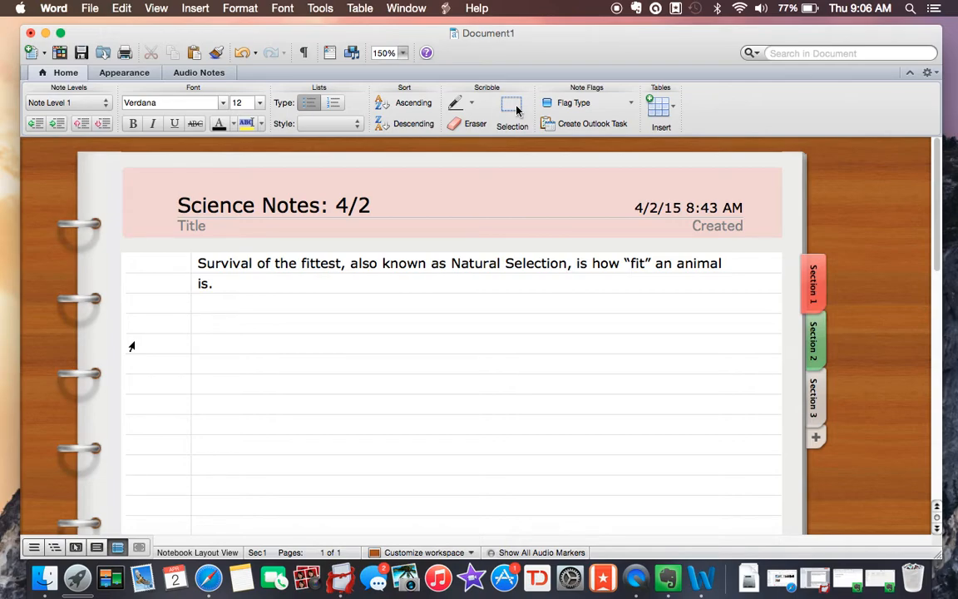
{"action": "left_click", "coordinate": [197, 303]}
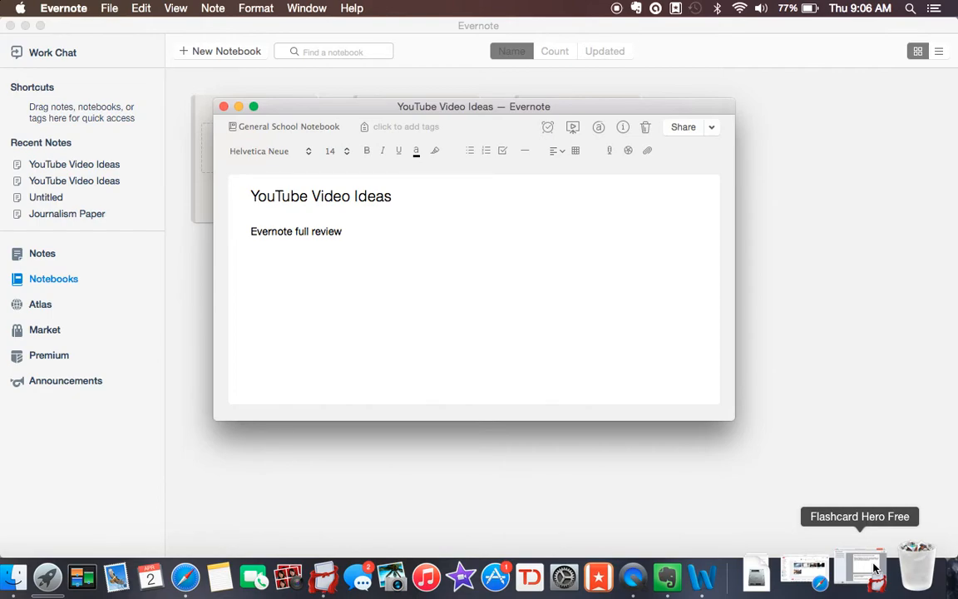
{"action": "mouse_move", "coordinate": [875, 520]}
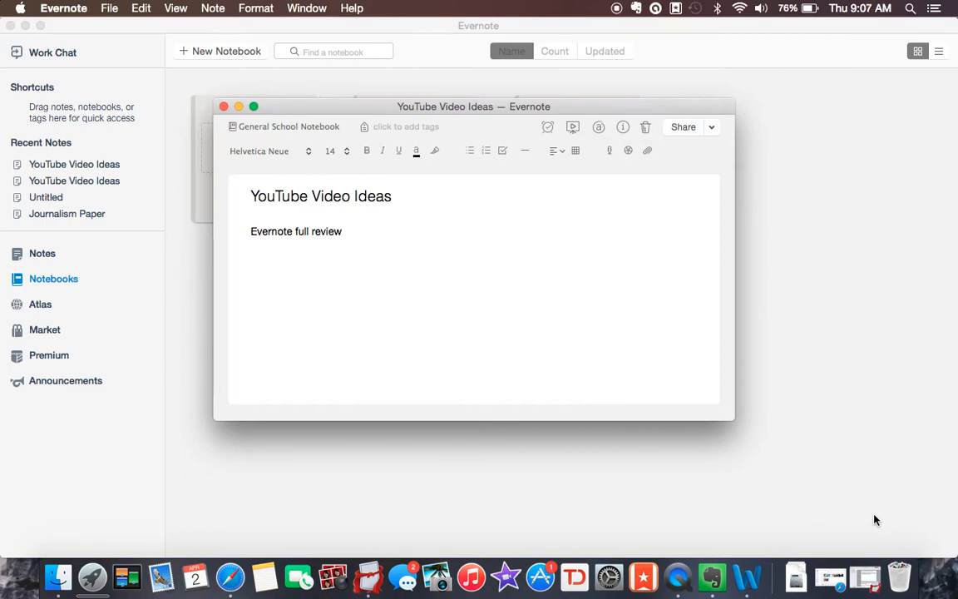
{"action": "mouse_move", "coordinate": [290, 133]}
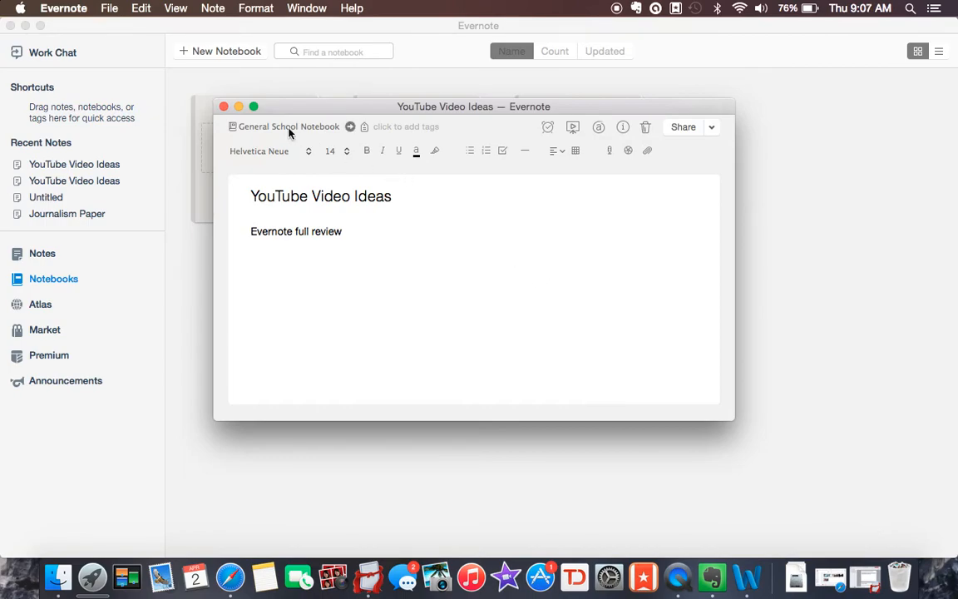
Check that the YouTube Video Ideas note is filed in General School Notebook.
{"action": "left_click", "coordinate": [224, 106]}
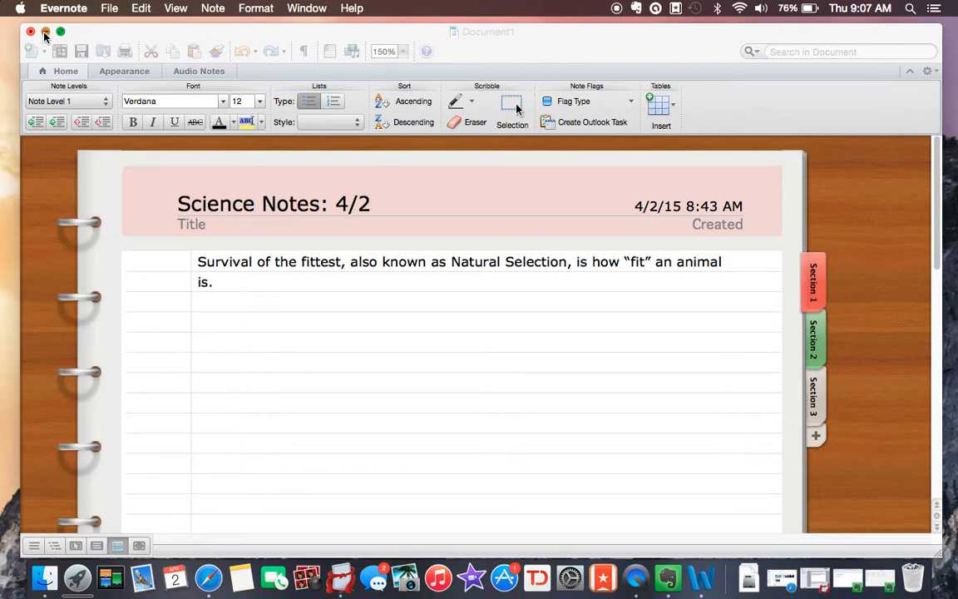
Minimize the Word Science Notes document to reveal the desktop.
{"action": "left_click", "coordinate": [45, 31]}
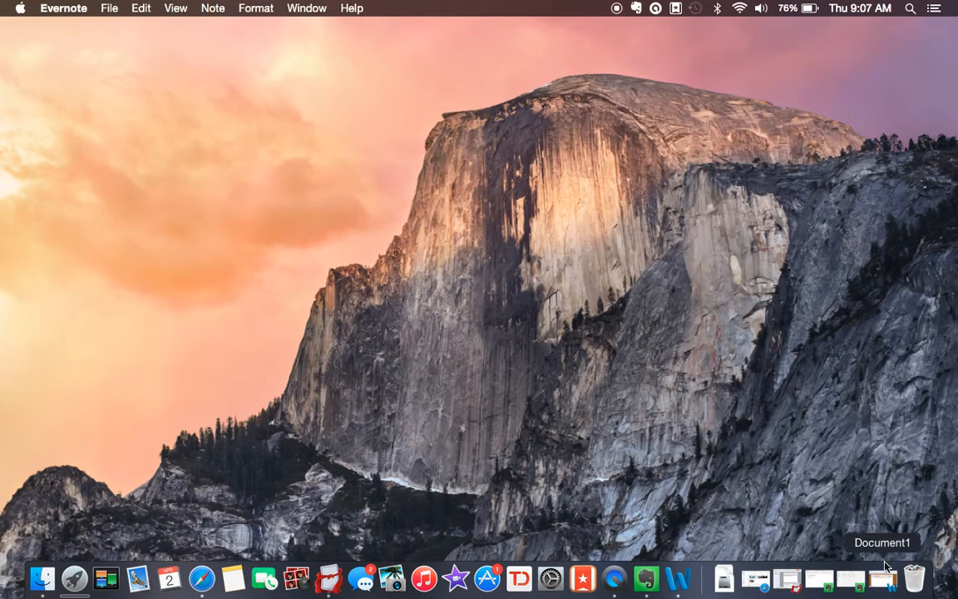
{"action": "mouse_move", "coordinate": [838, 524]}
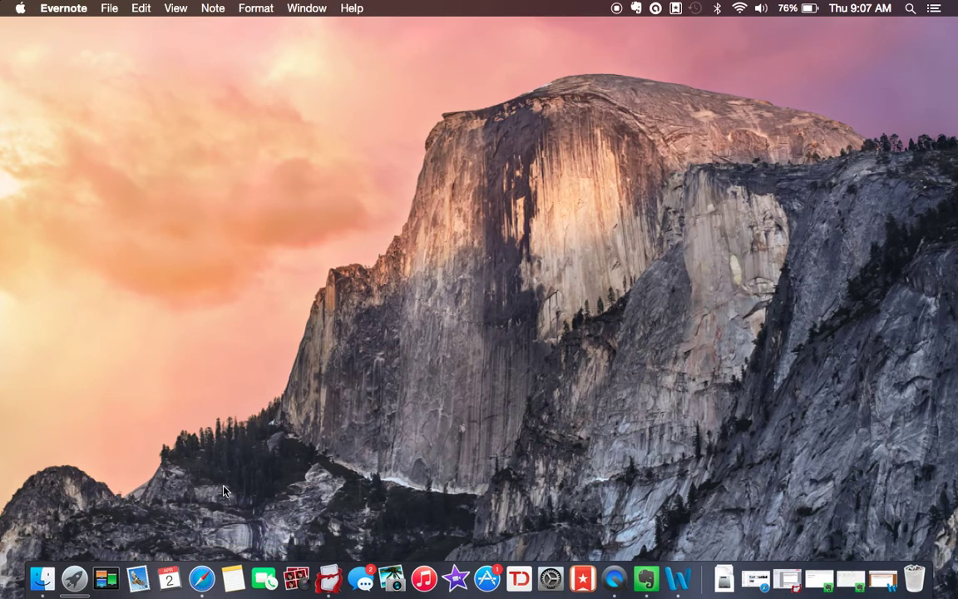
{"action": "mouse_move", "coordinate": [508, 511]}
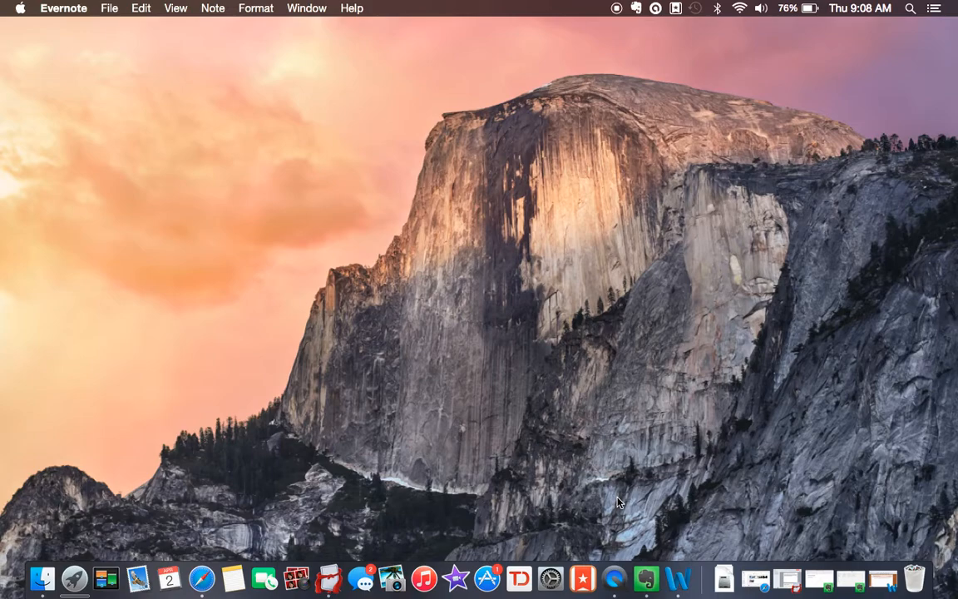
{"action": "mouse_move", "coordinate": [671, 181]}
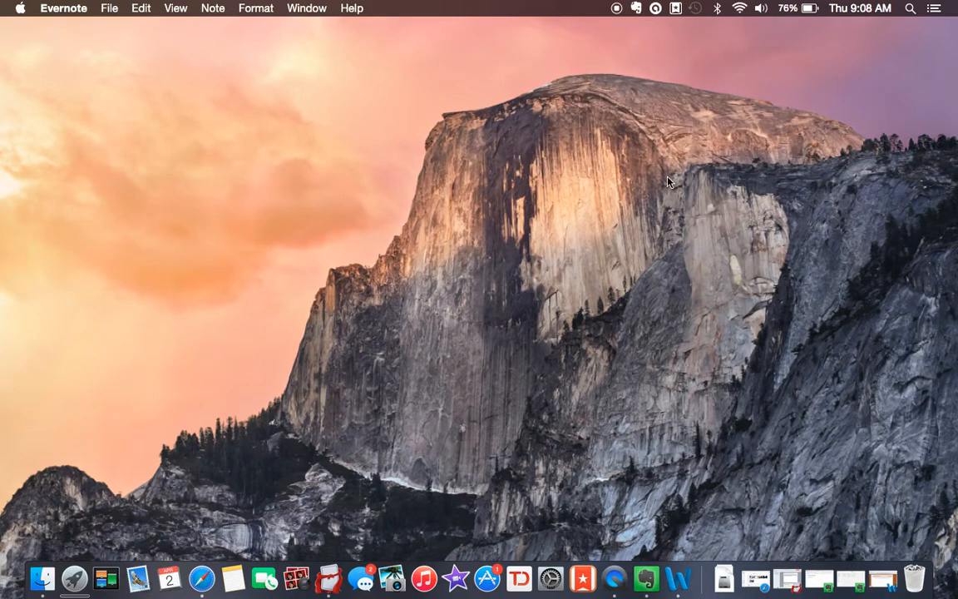
{"action": "mouse_move", "coordinate": [635, 50]}
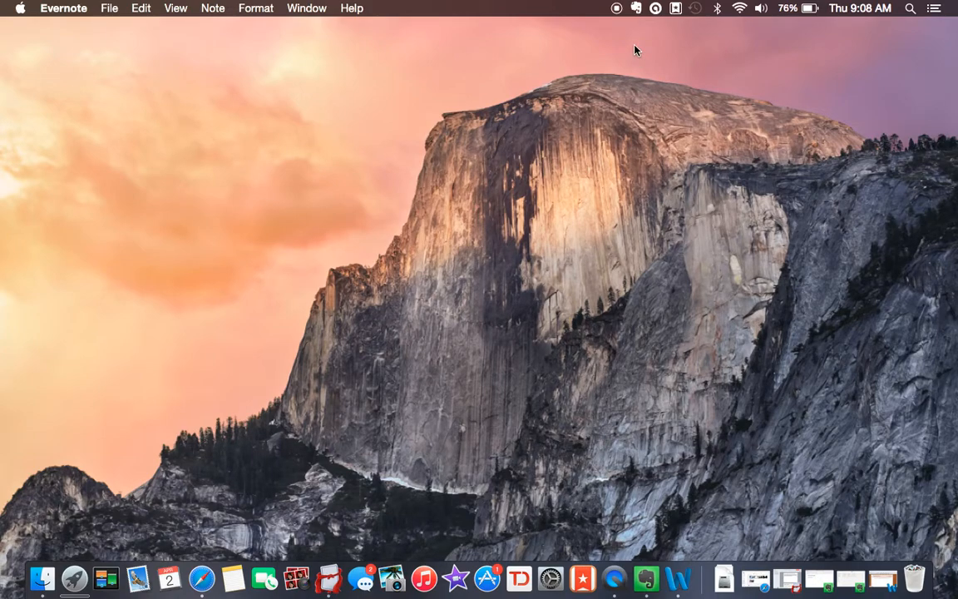